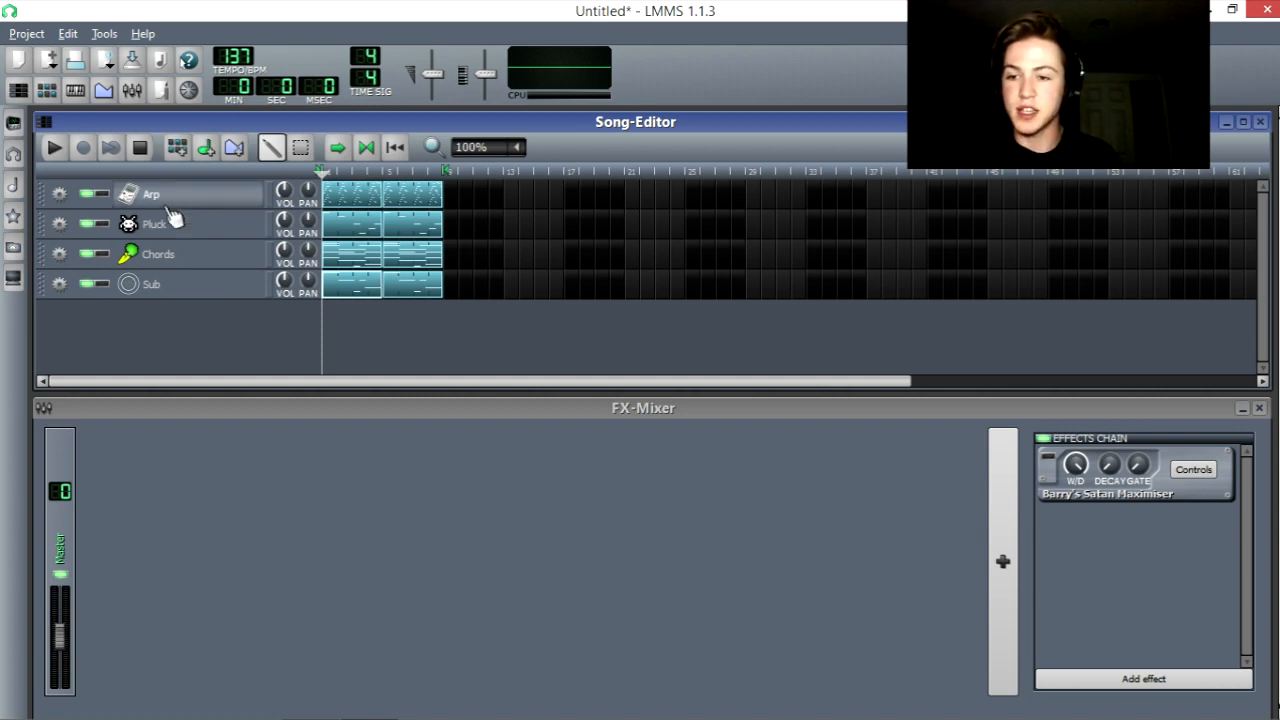
pyautogui.moveTo(220, 368)
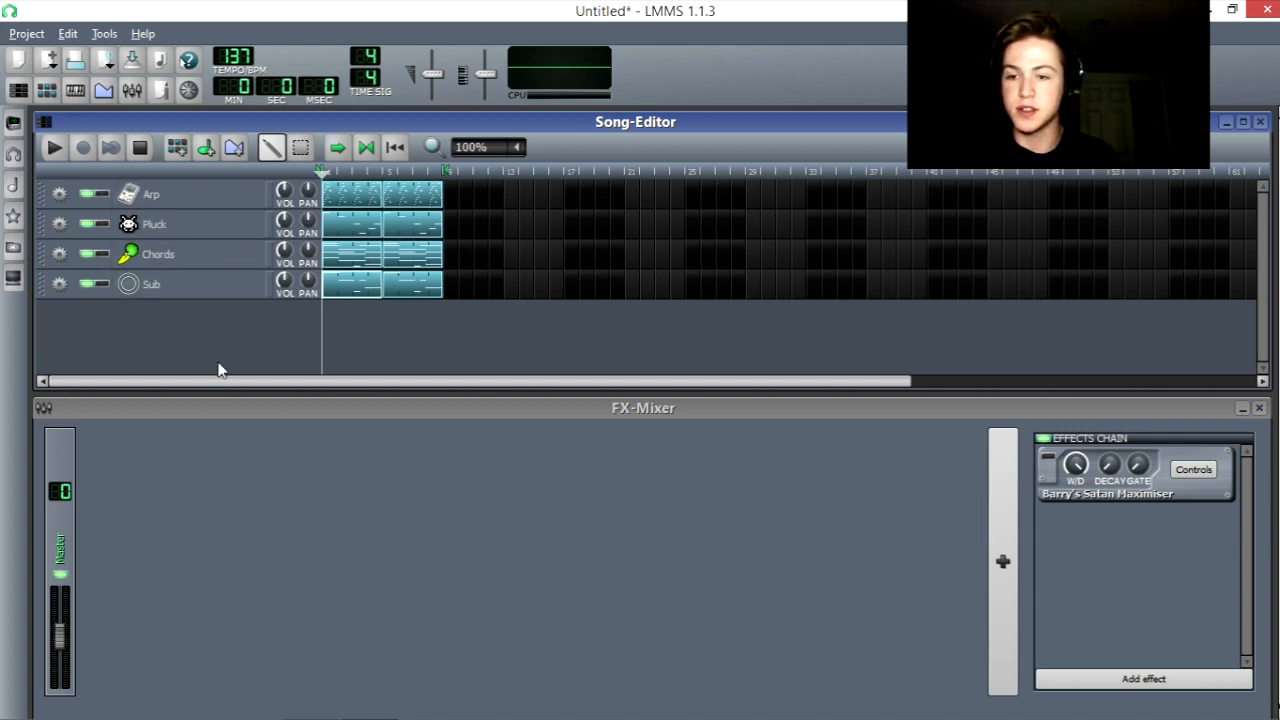
pyautogui.moveTo(264, 336)
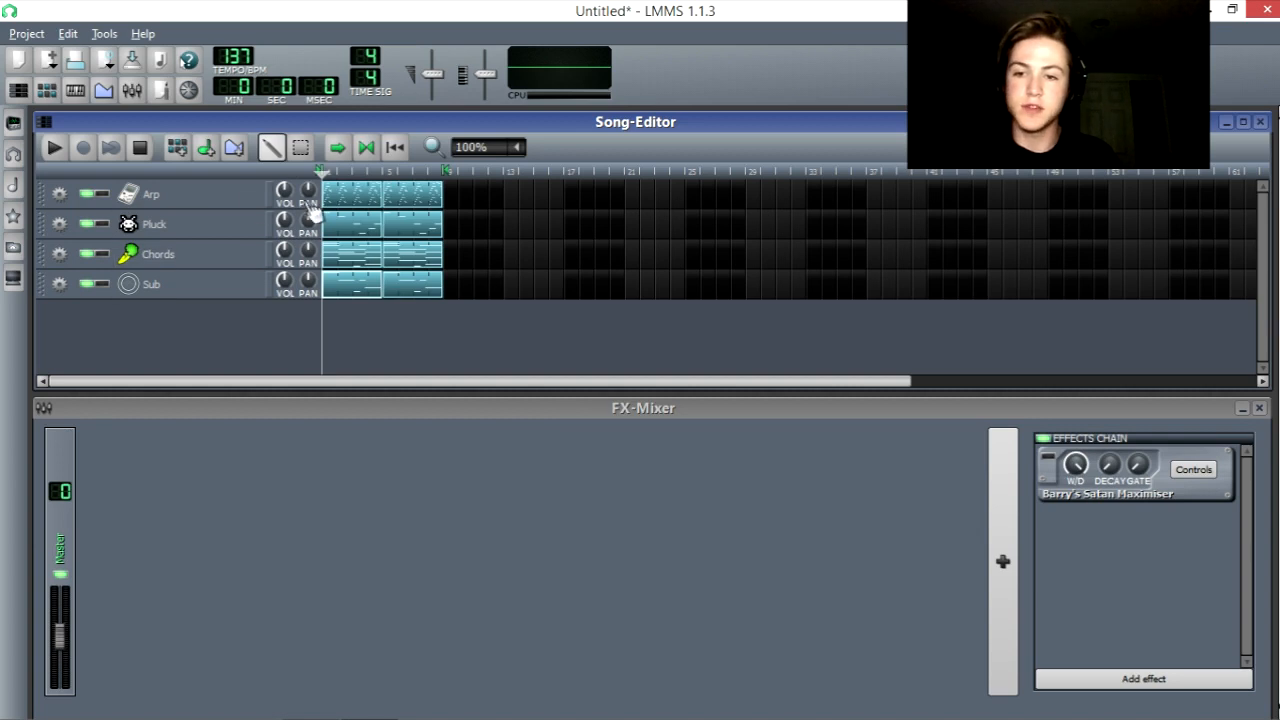
pyautogui.moveTo(410, 230)
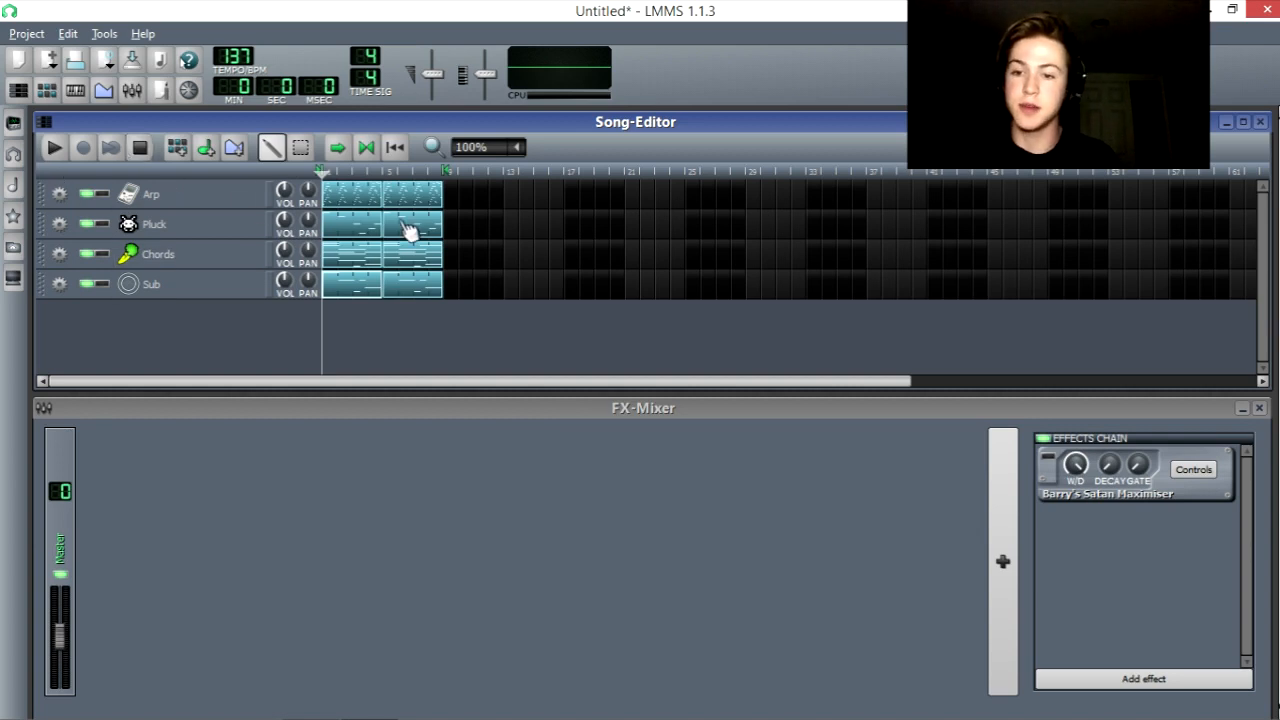
pyautogui.moveTo(390, 334)
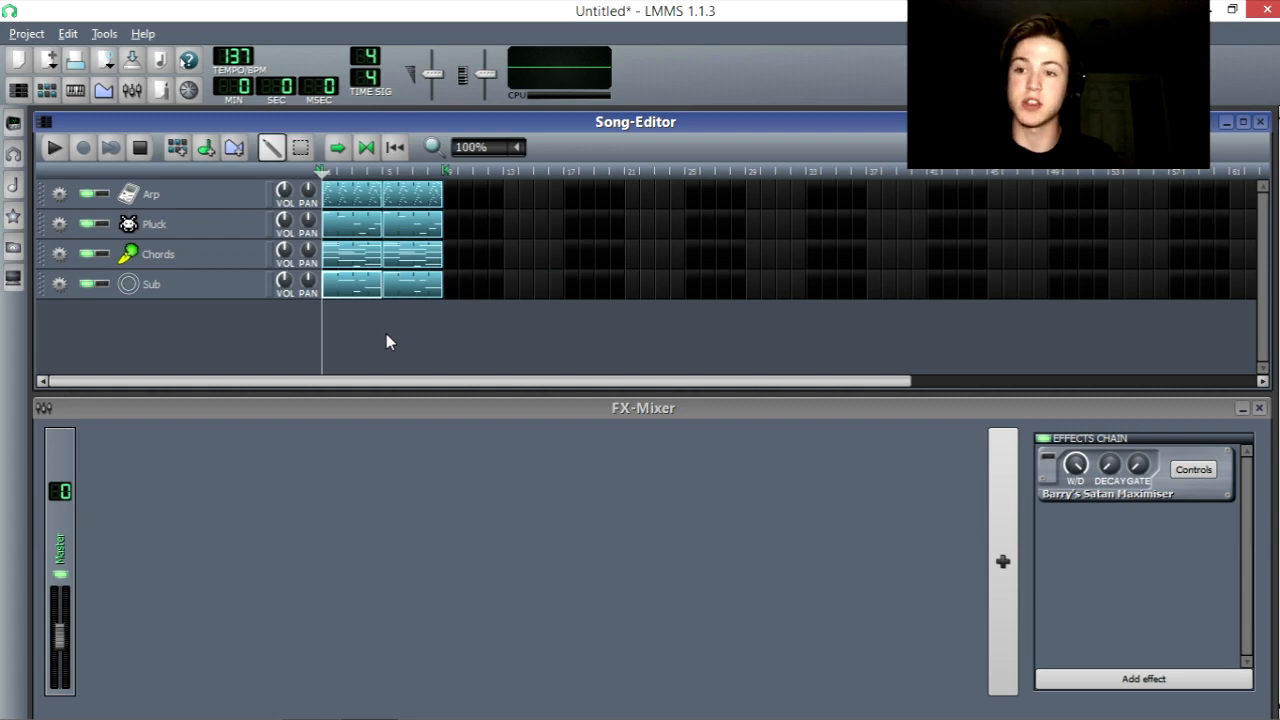
pyautogui.moveTo(278, 320)
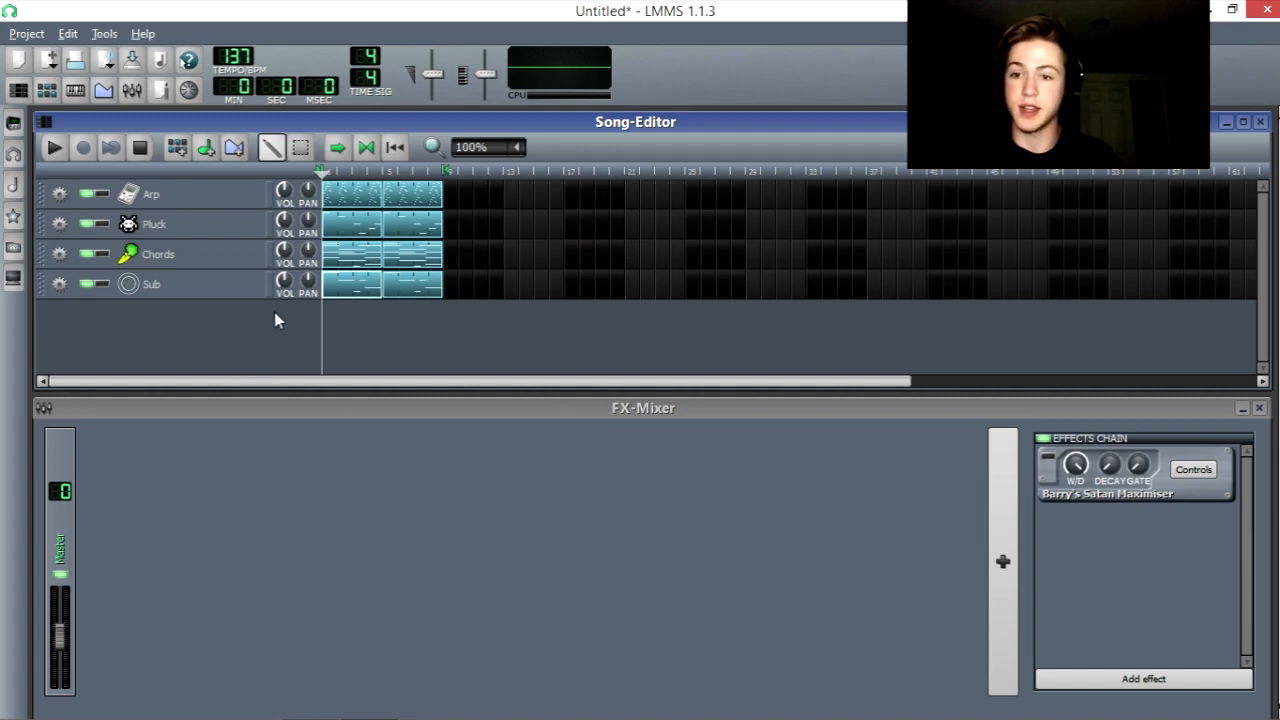
pyautogui.moveTo(56, 148)
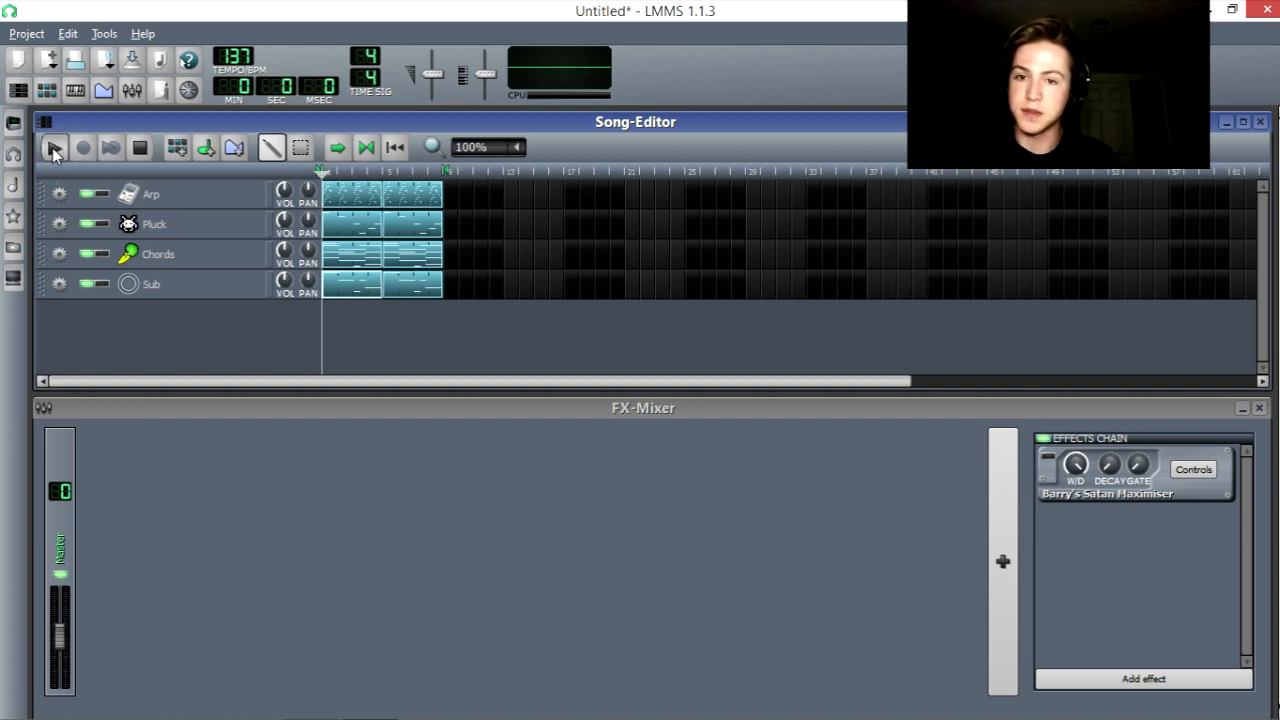
# Step: Audition the four-track song from the start and stop it back at the beginning
pyautogui.click(56, 146)
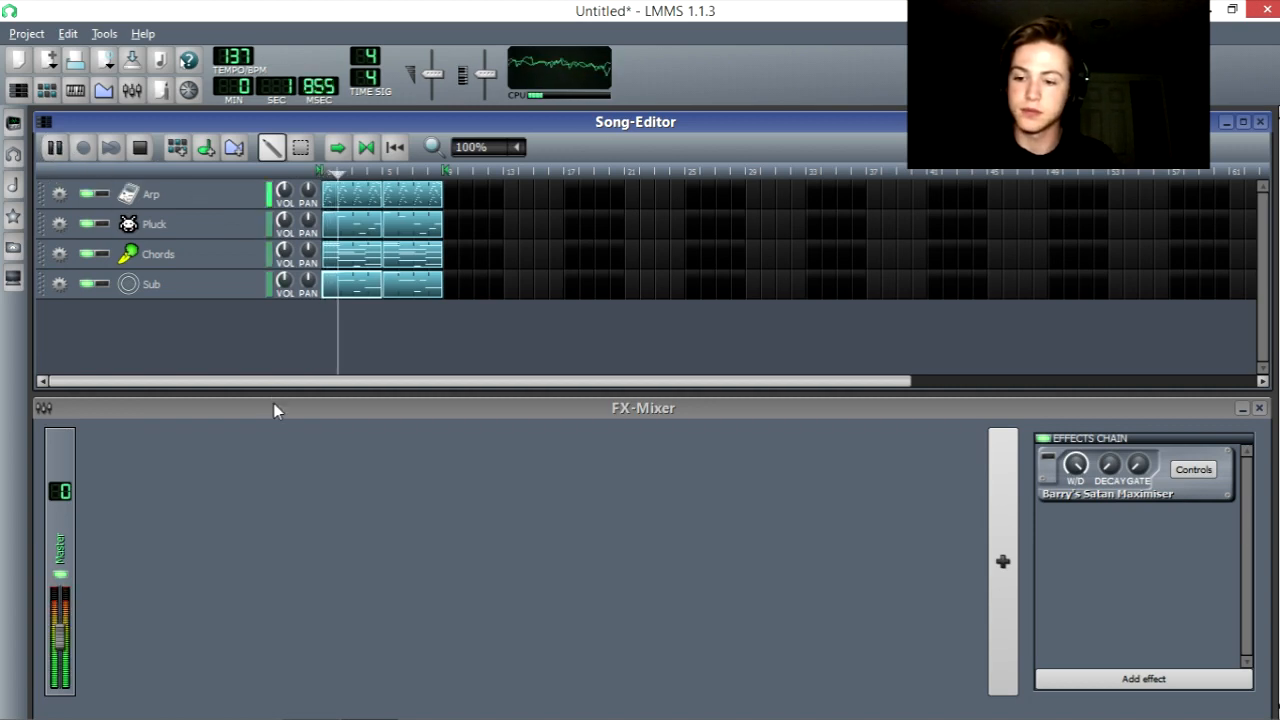
pyautogui.click(54, 146)
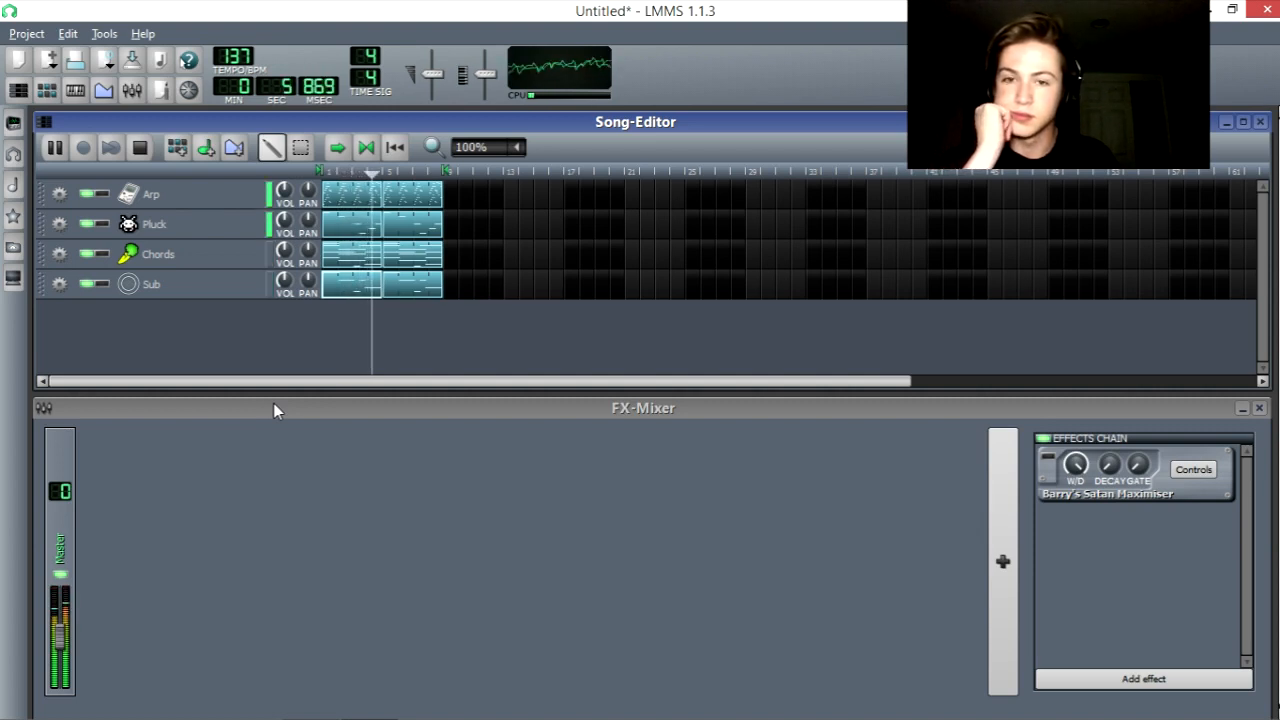
pyautogui.click(136, 148)
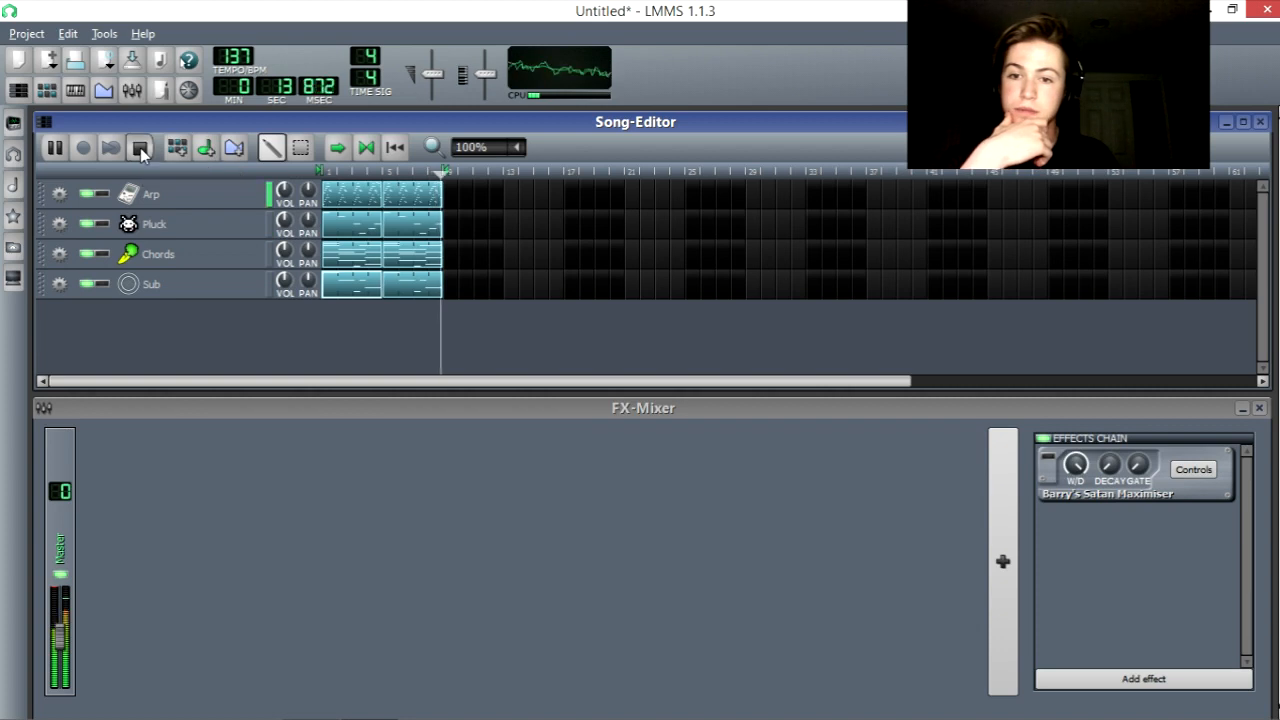
pyautogui.click(140, 148)
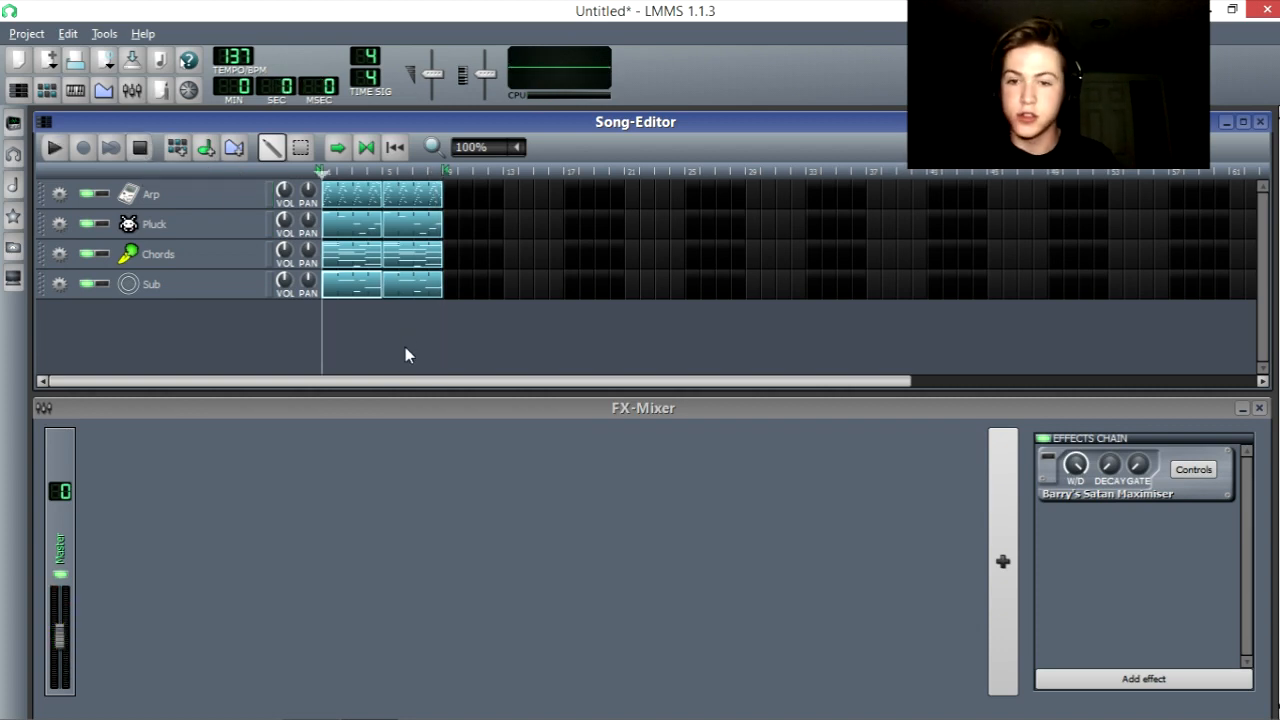
pyautogui.moveTo(344, 204)
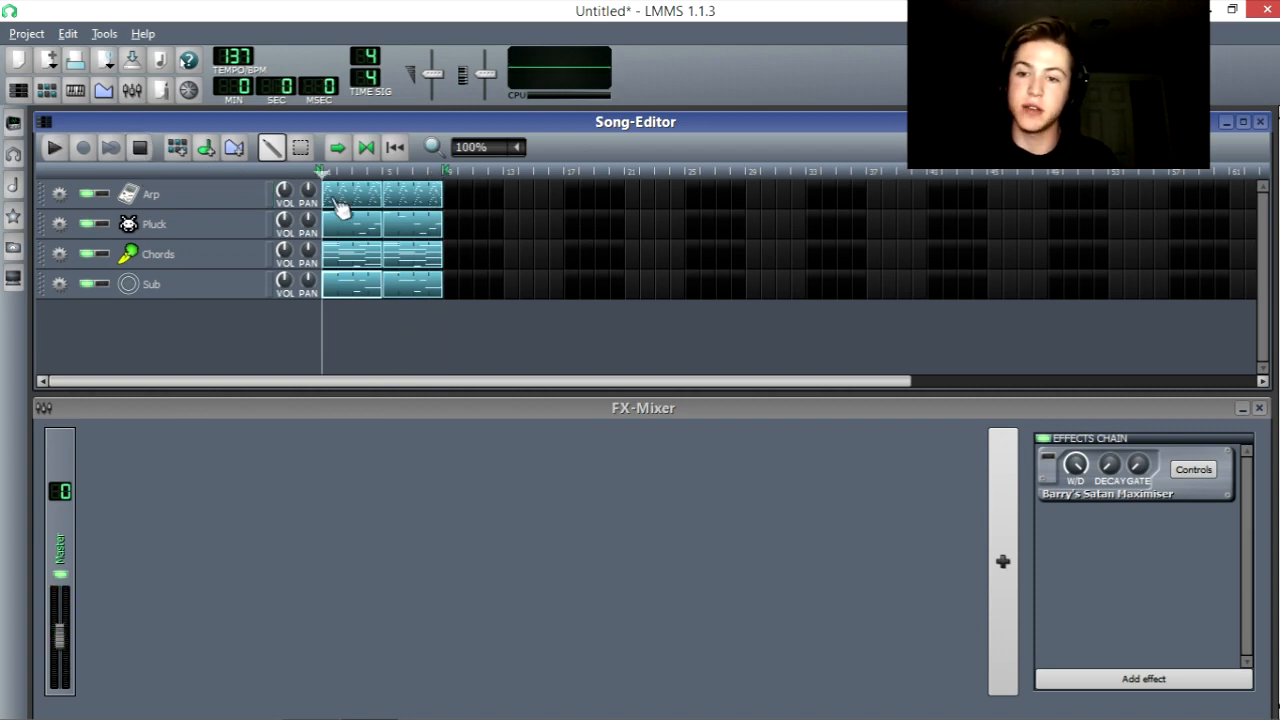
pyautogui.moveTo(322, 328)
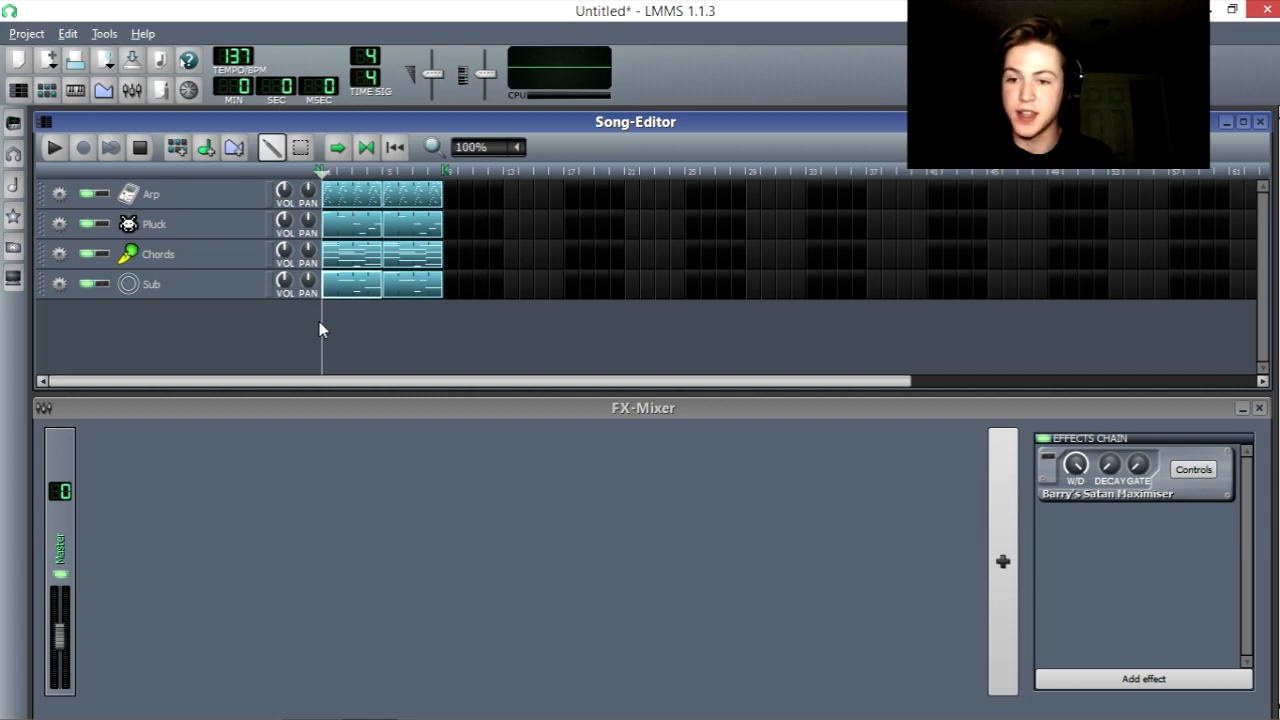
pyautogui.moveTo(364, 324)
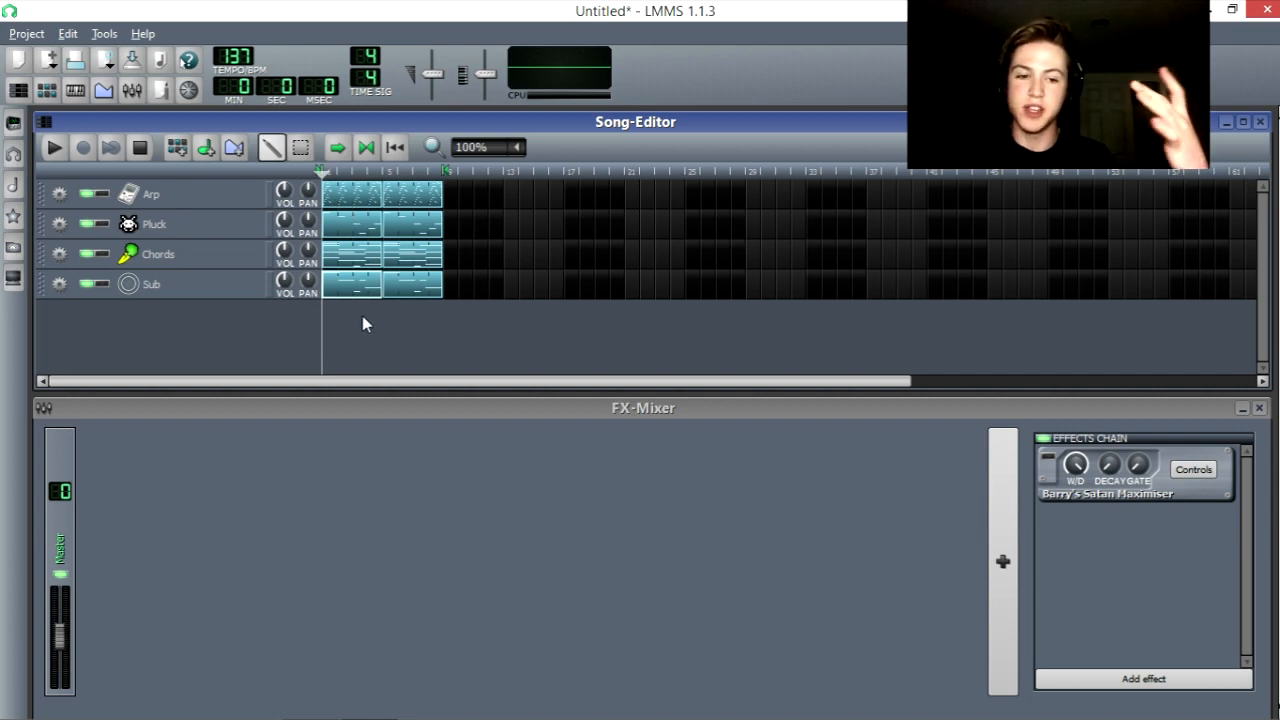
pyautogui.moveTo(324, 312)
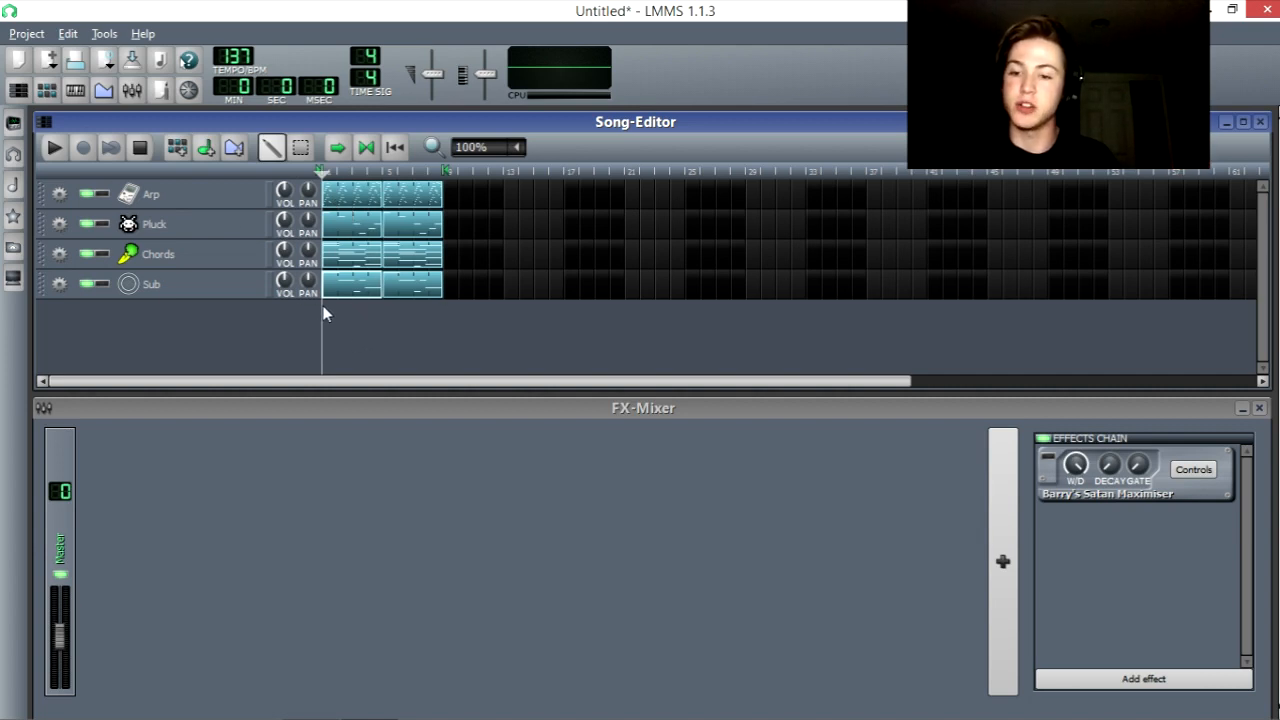
pyautogui.moveTo(288, 342)
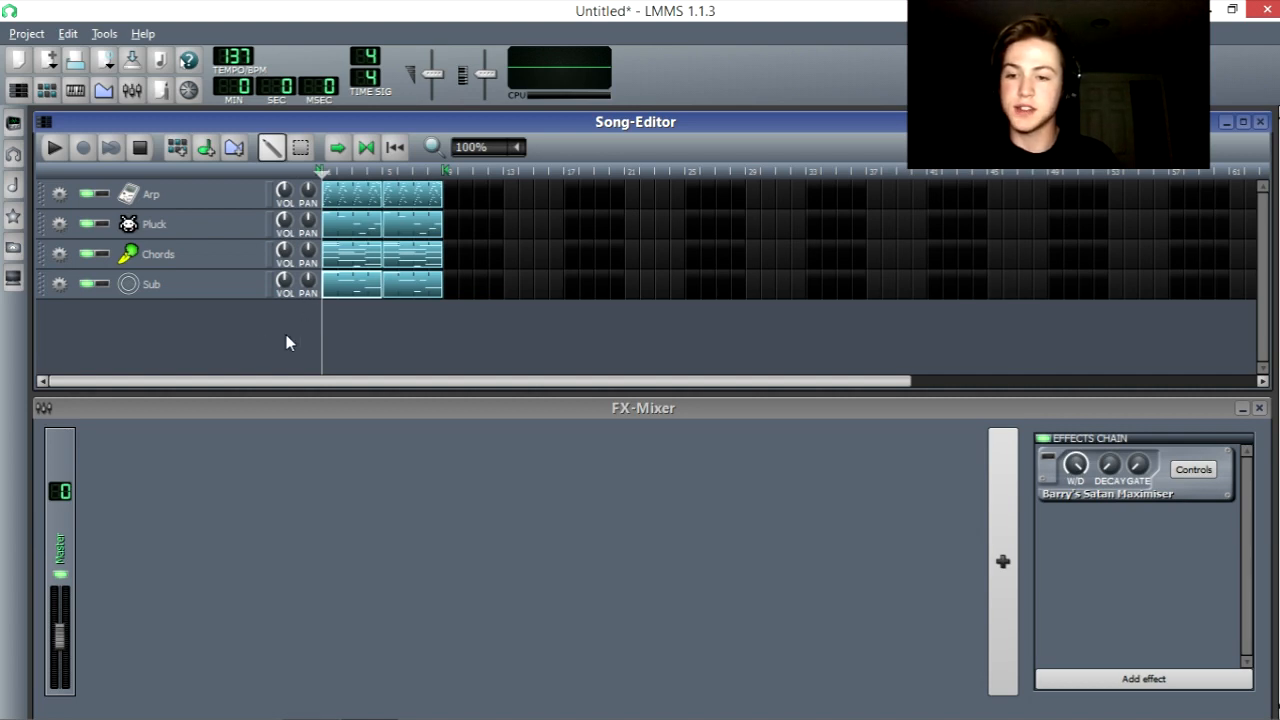
# Step: Lower a track's volume via its VOL knob options and replay to check the level
pyautogui.rightClick(284, 192)
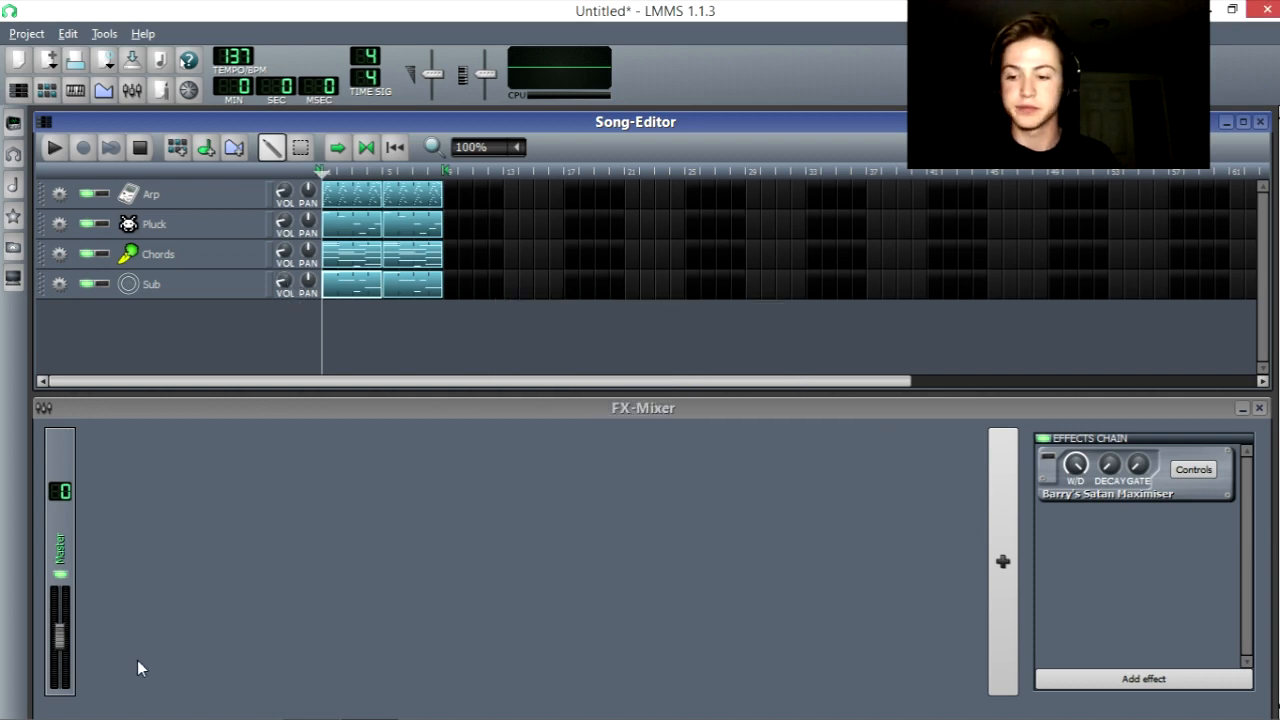
pyautogui.click(56, 148)
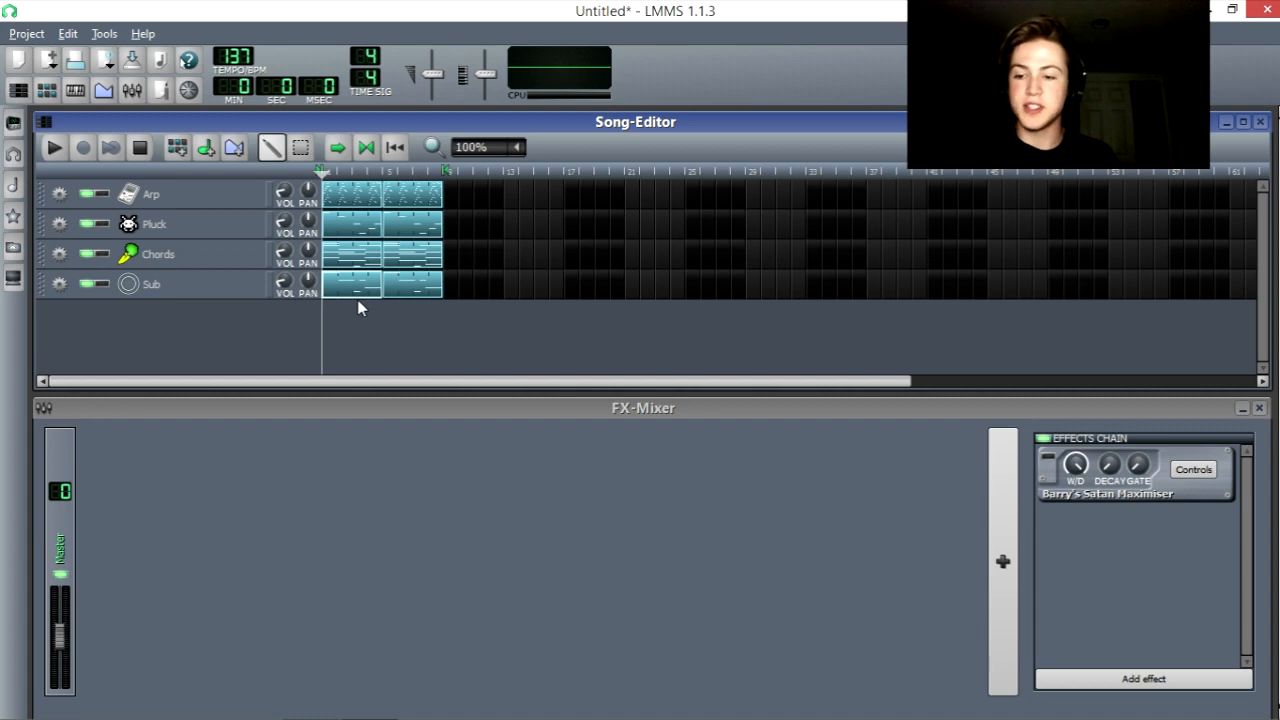
pyautogui.moveTo(322, 364)
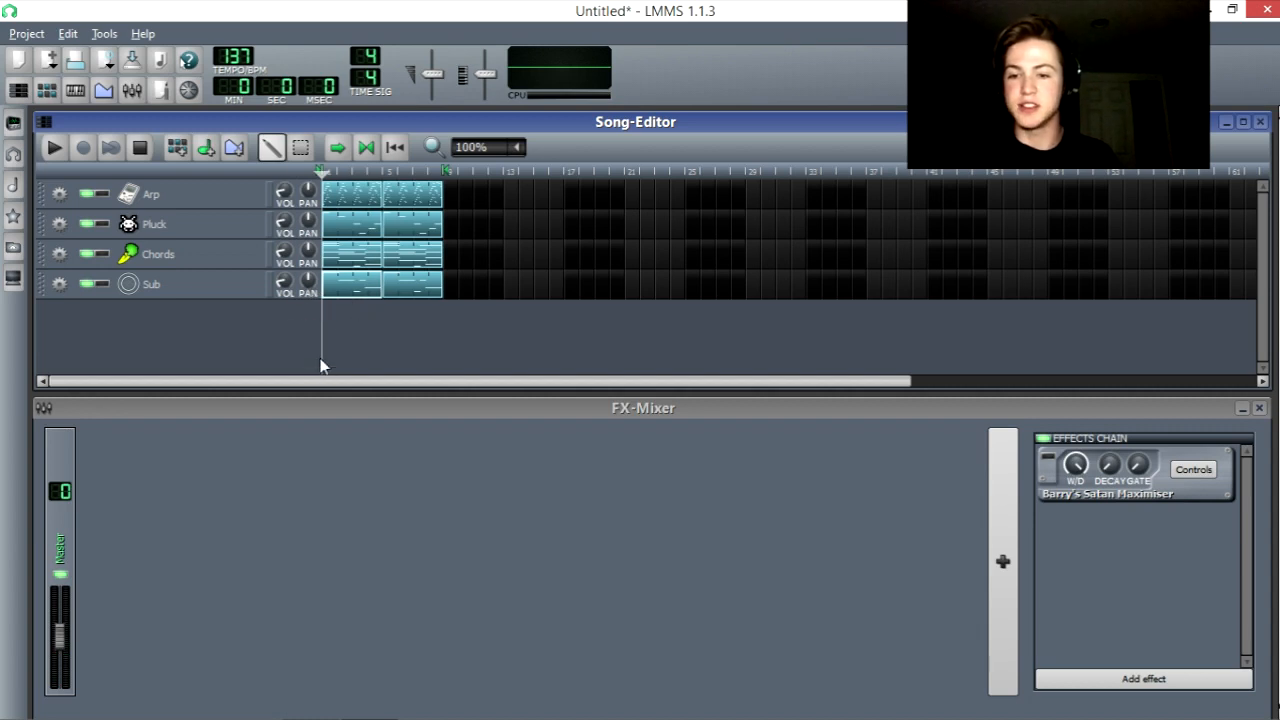
pyautogui.moveTo(378, 356)
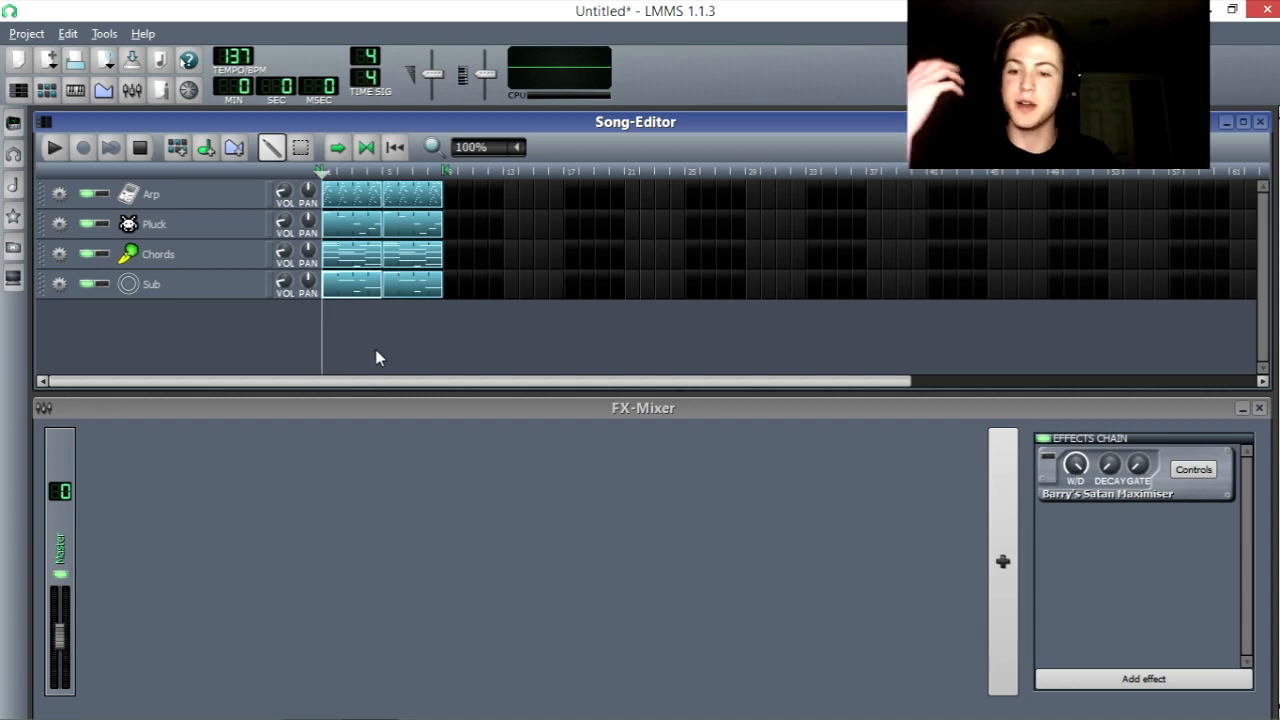
pyautogui.moveTo(360, 344)
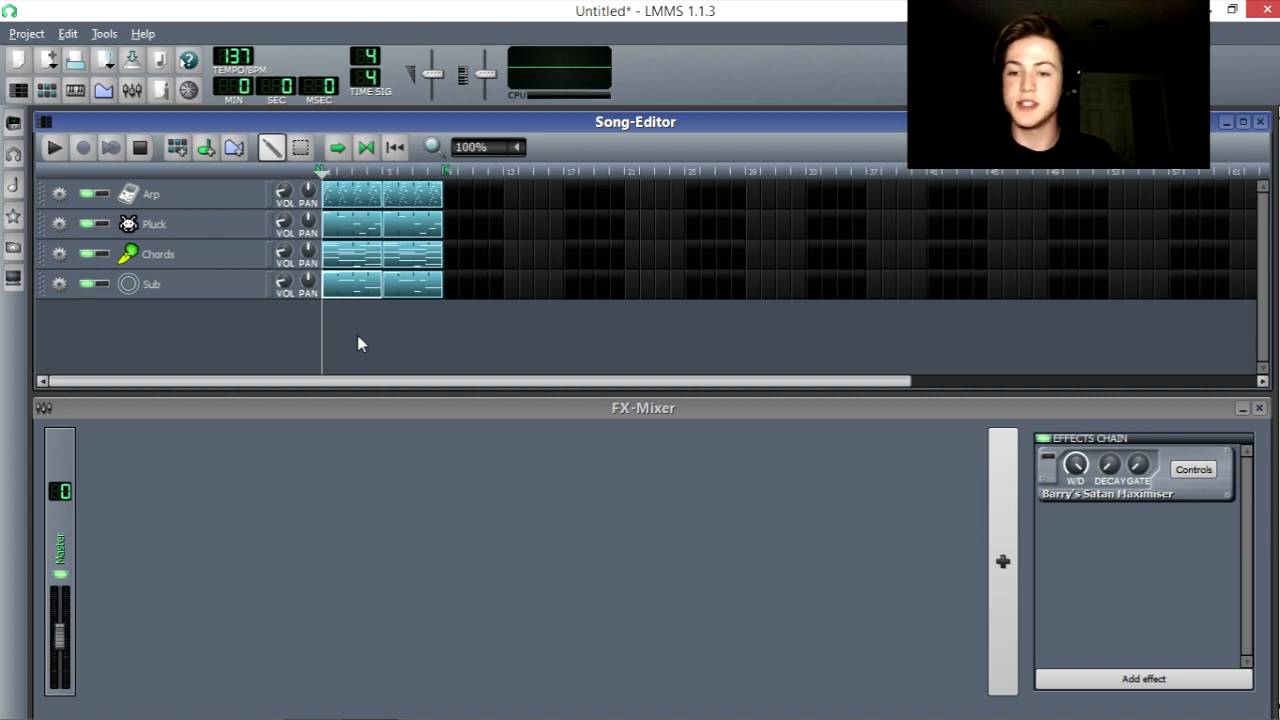
pyautogui.moveTo(352, 228)
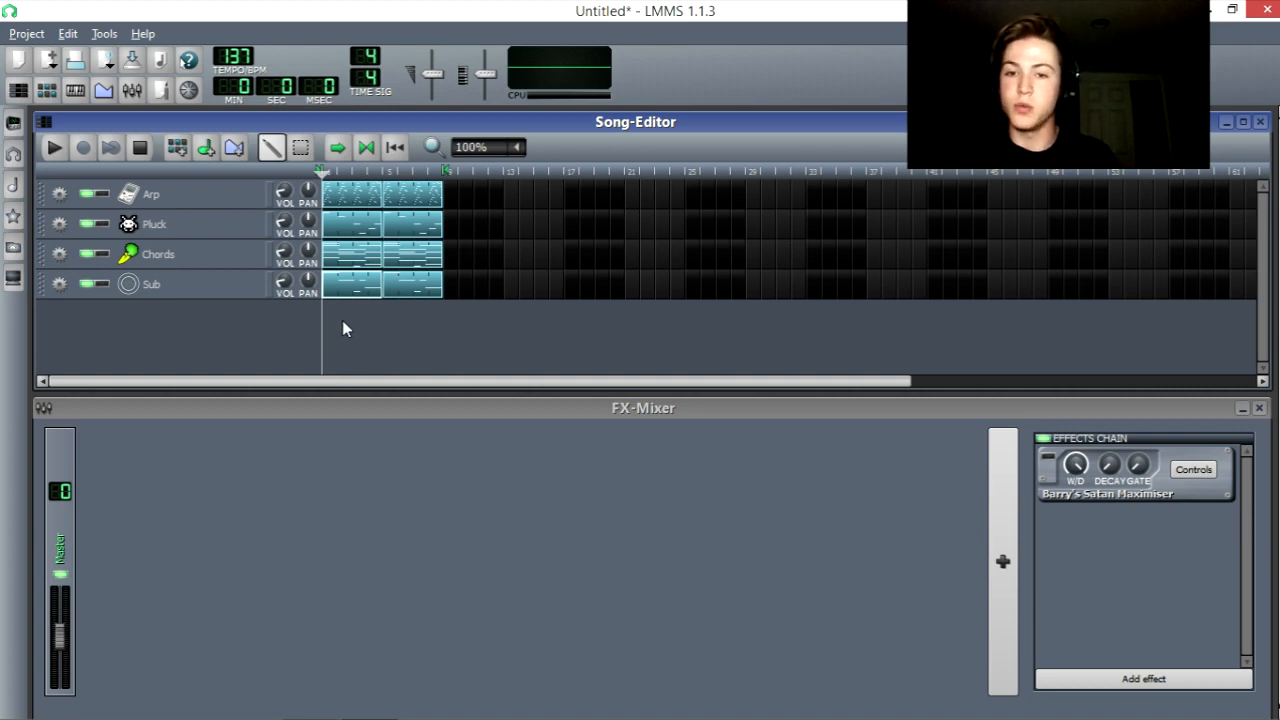
pyautogui.moveTo(336, 348)
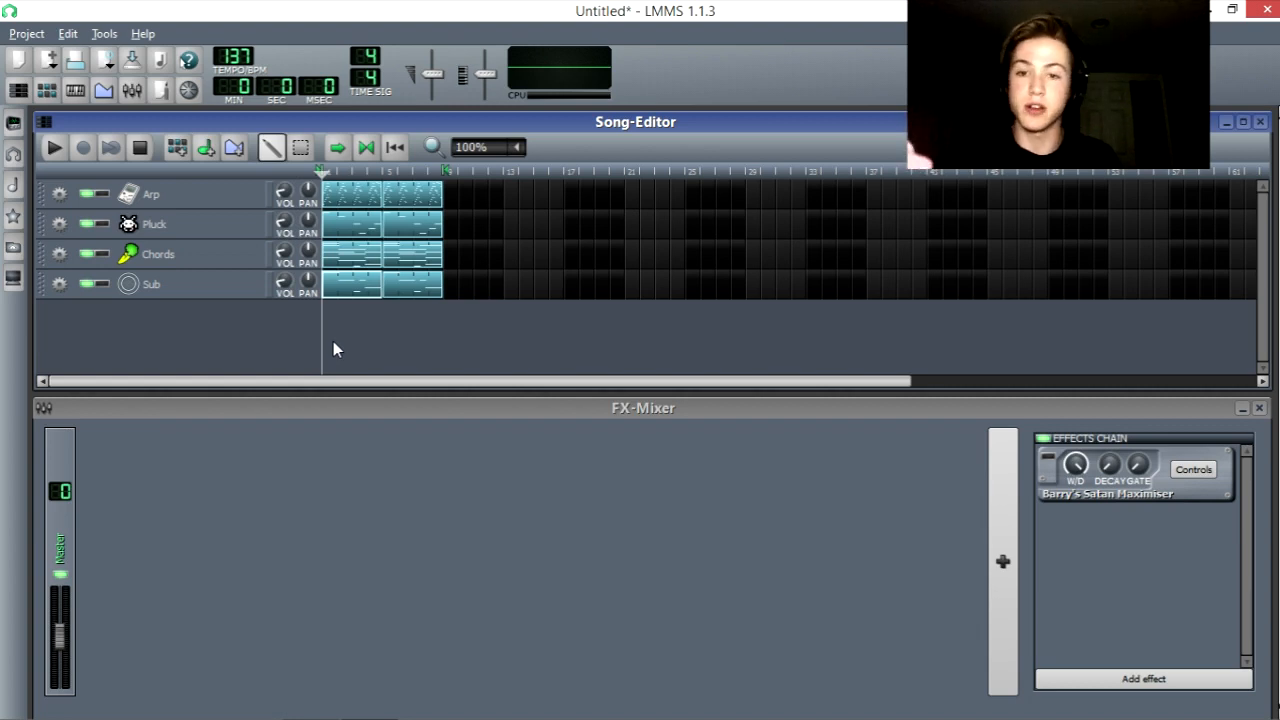
pyautogui.moveTo(312, 334)
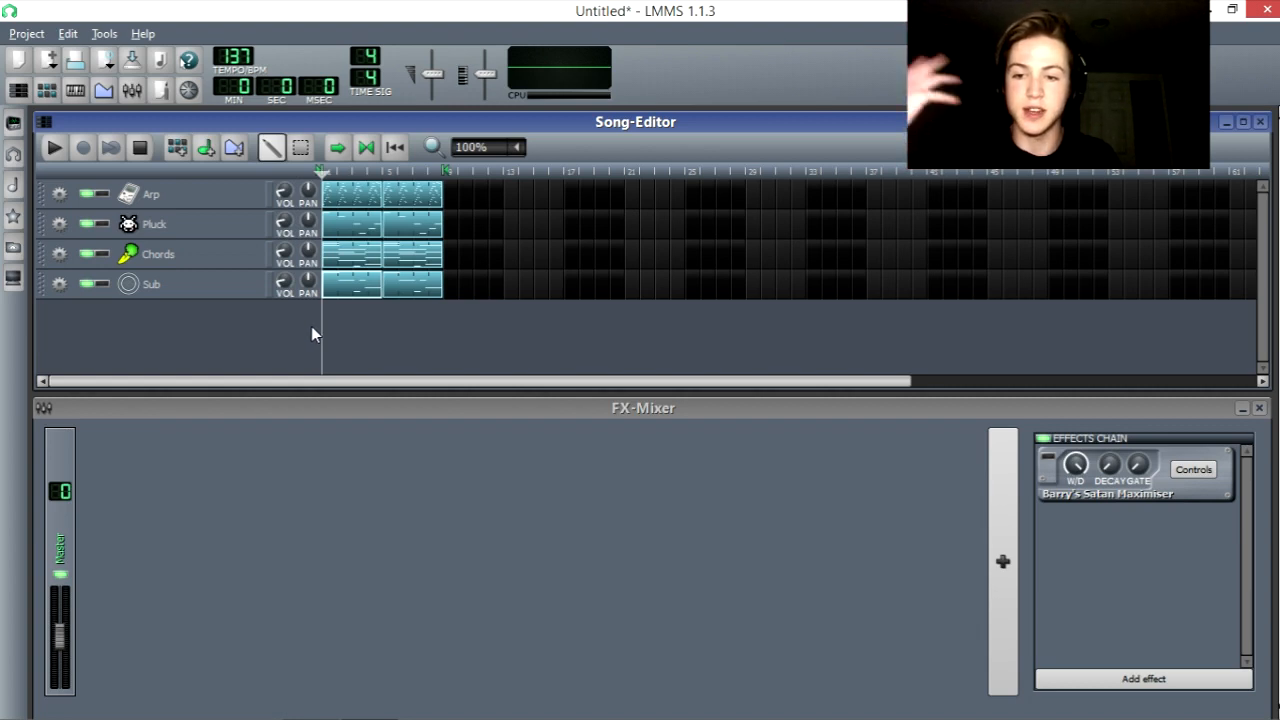
pyautogui.moveTo(304, 362)
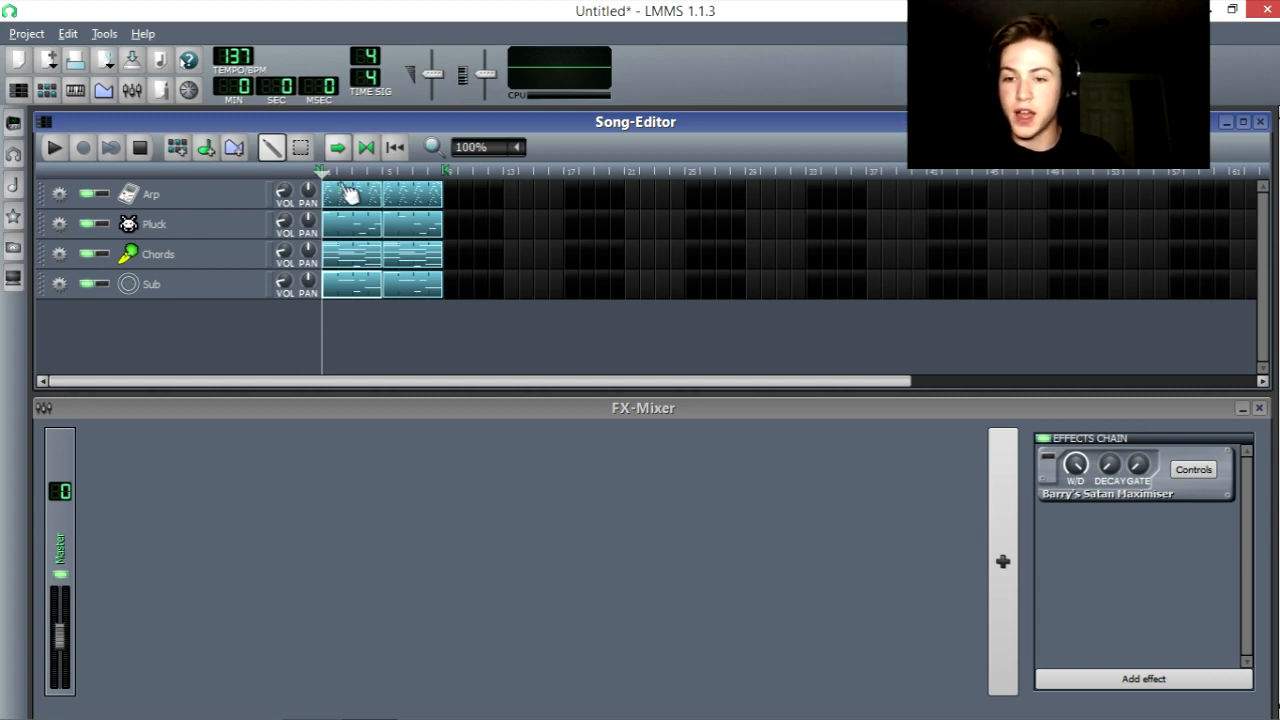
# Step: Drag the master FX fader and confirm a new 0-200 level in the FX Fader 0 dialog
pyautogui.moveTo(60, 576); pyautogui.dragTo(60, 660)
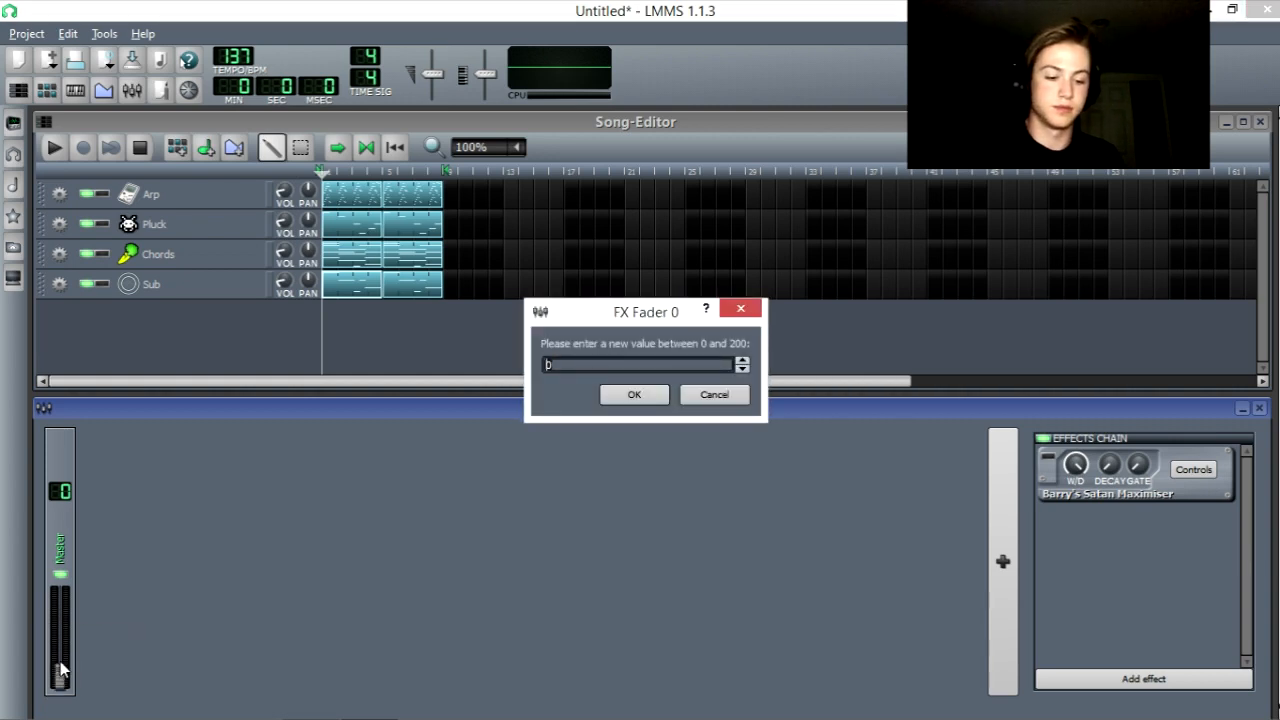
pyautogui.click(714, 394)
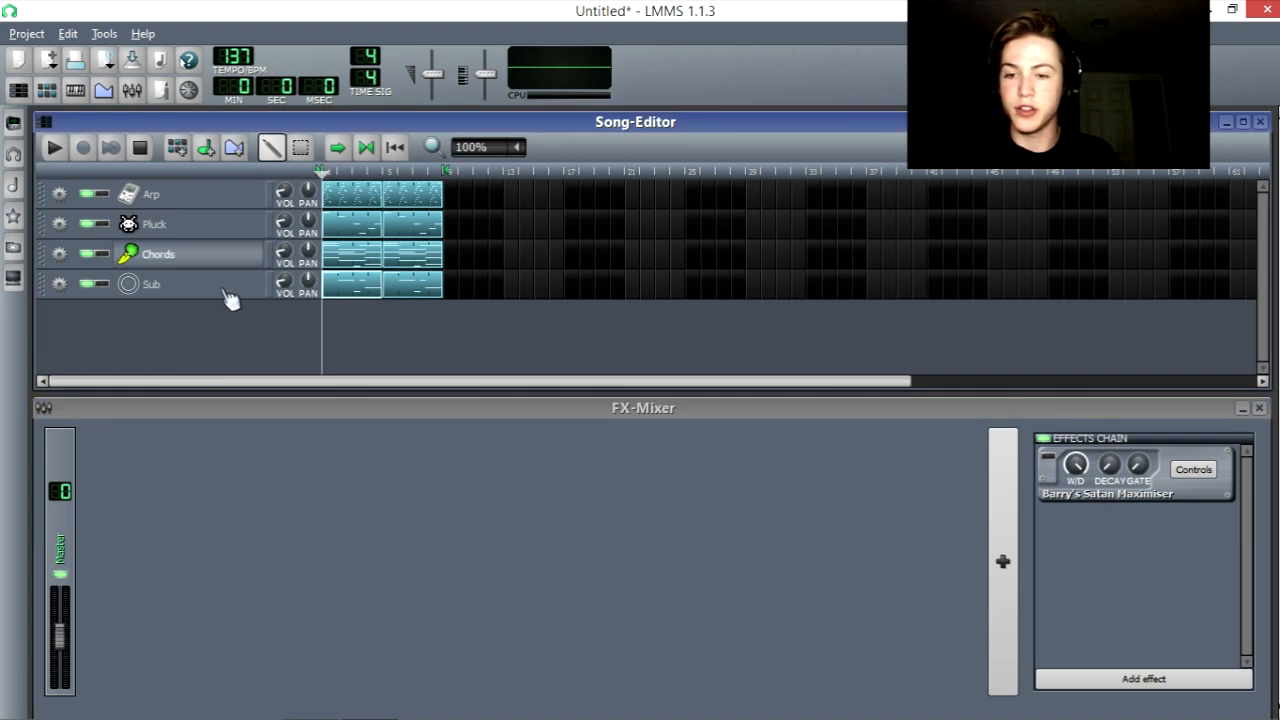
pyautogui.moveTo(210, 308)
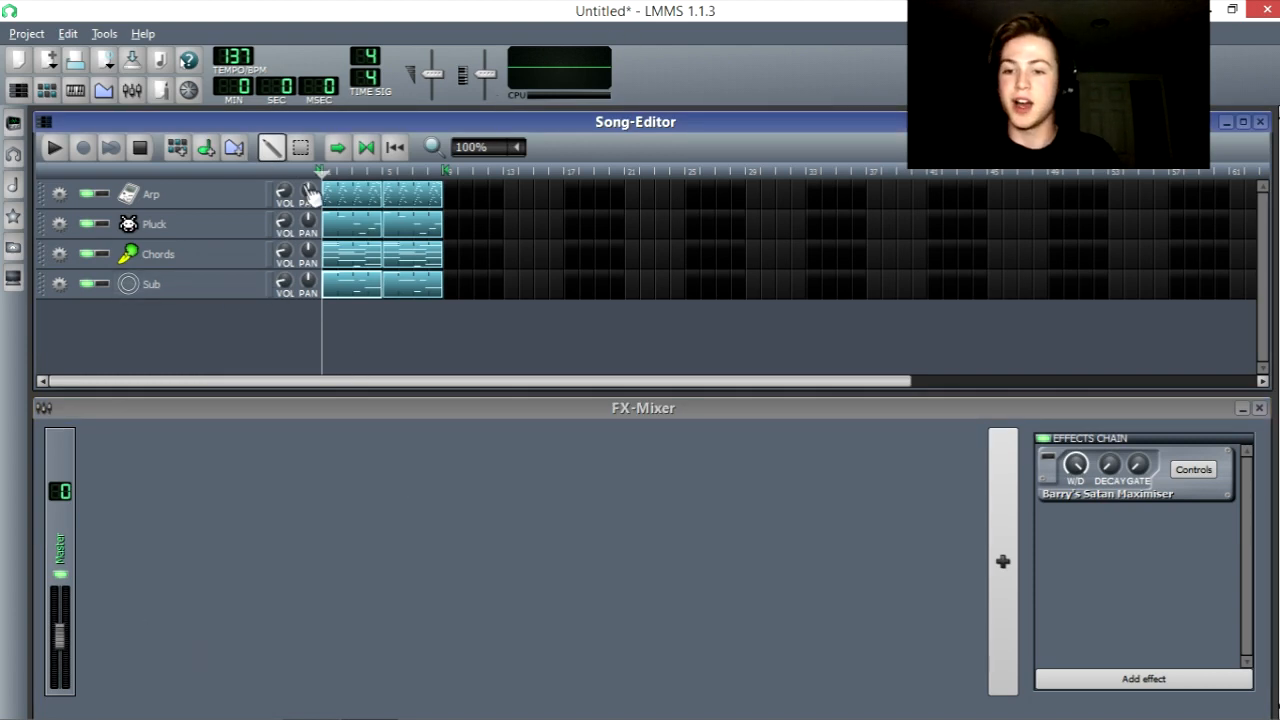
pyautogui.moveTo(532, 544)
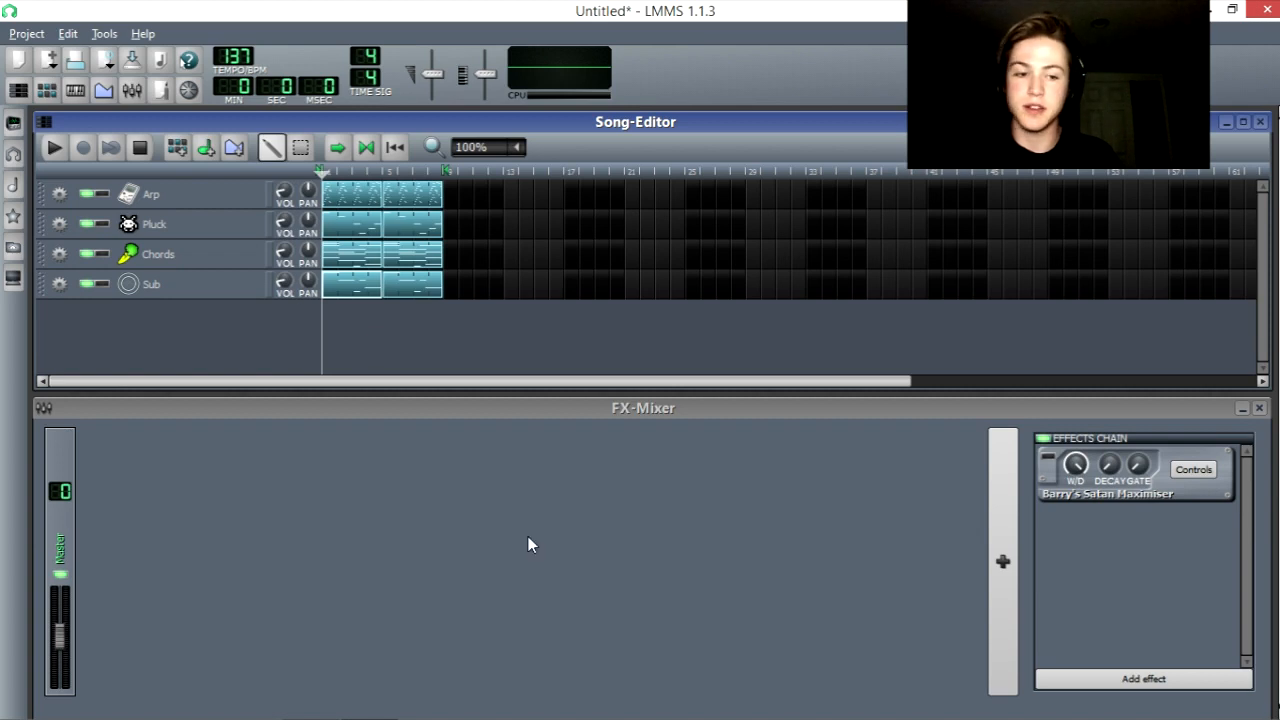
pyautogui.moveTo(350, 356)
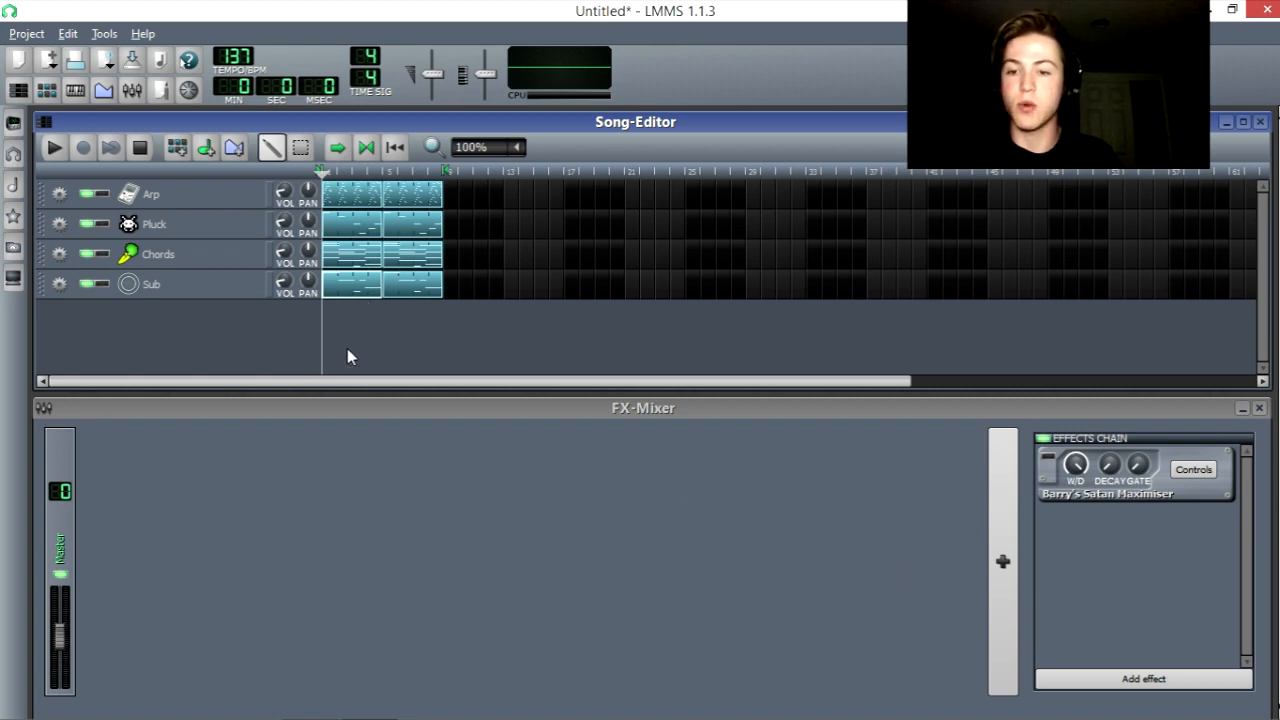
pyautogui.moveTo(256, 232)
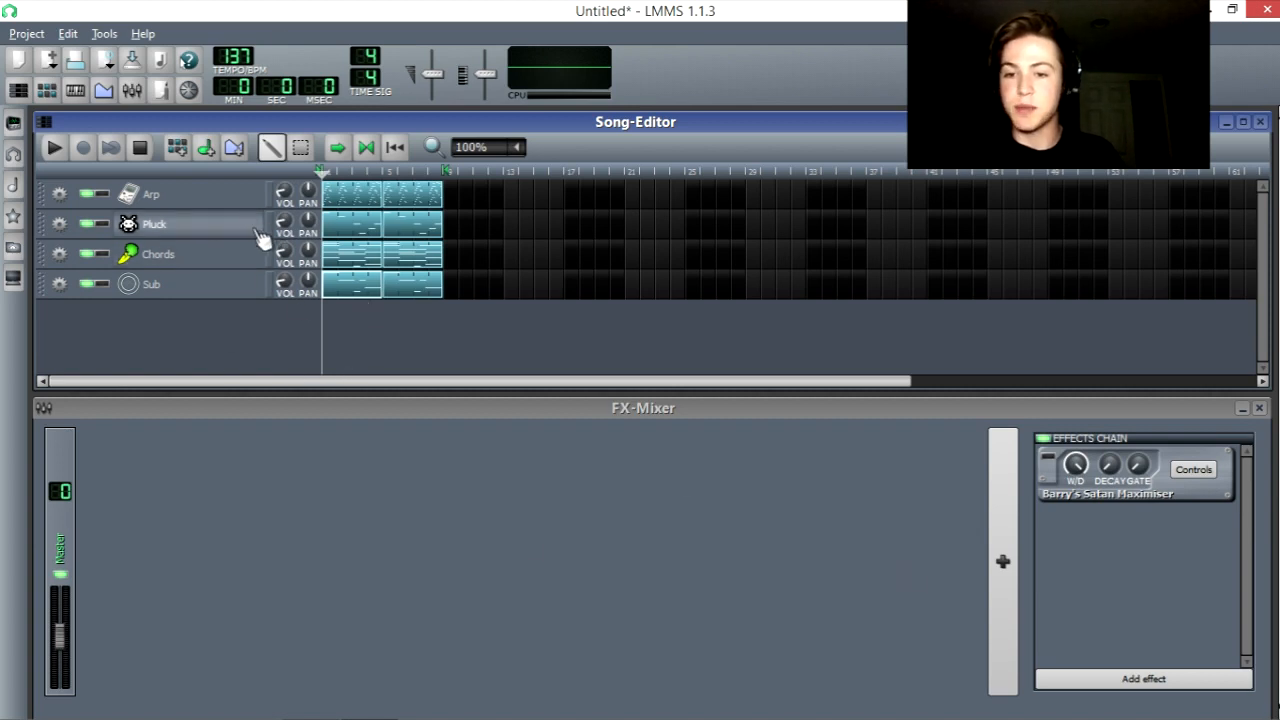
pyautogui.moveTo(304, 310)
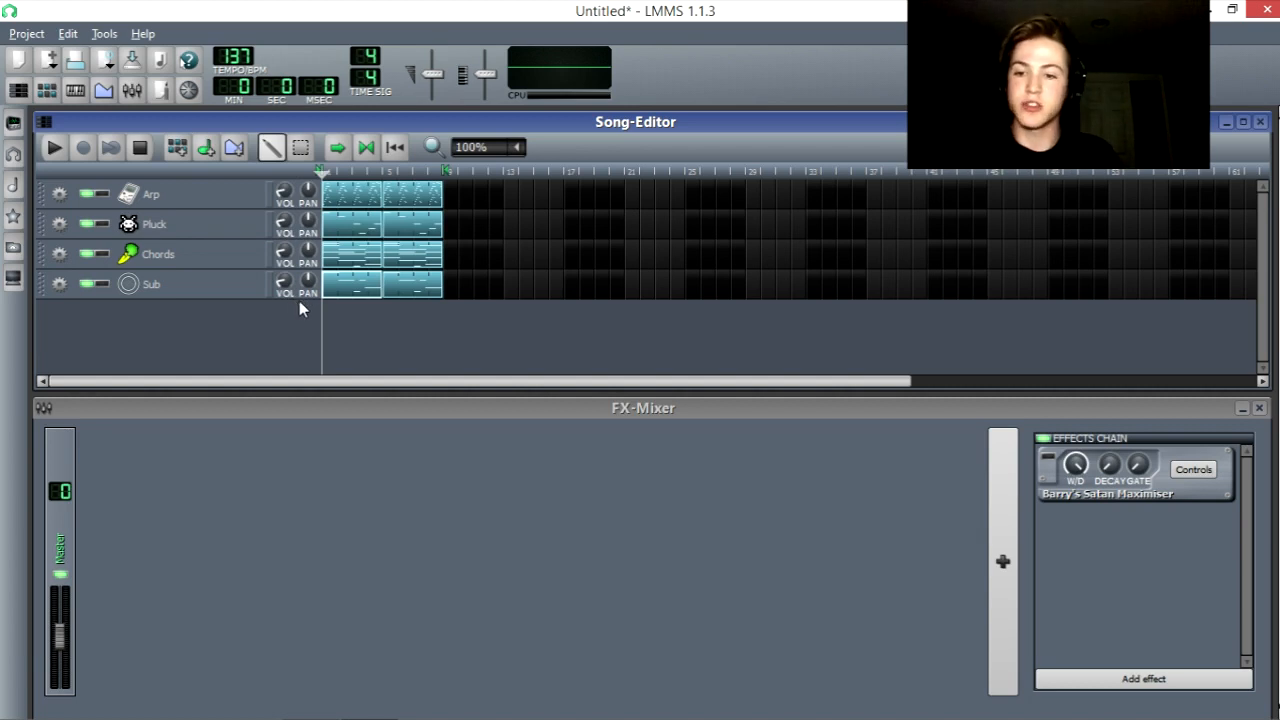
pyautogui.click(64, 146)
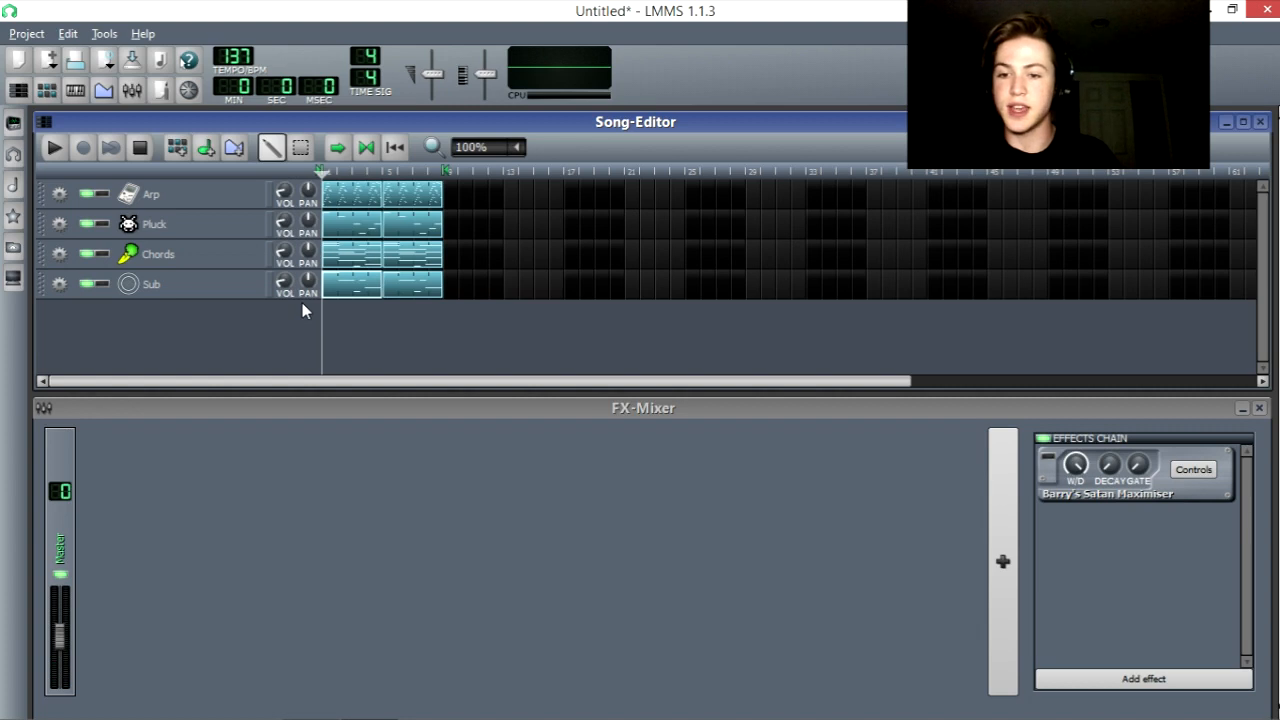
pyautogui.moveTo(288, 292)
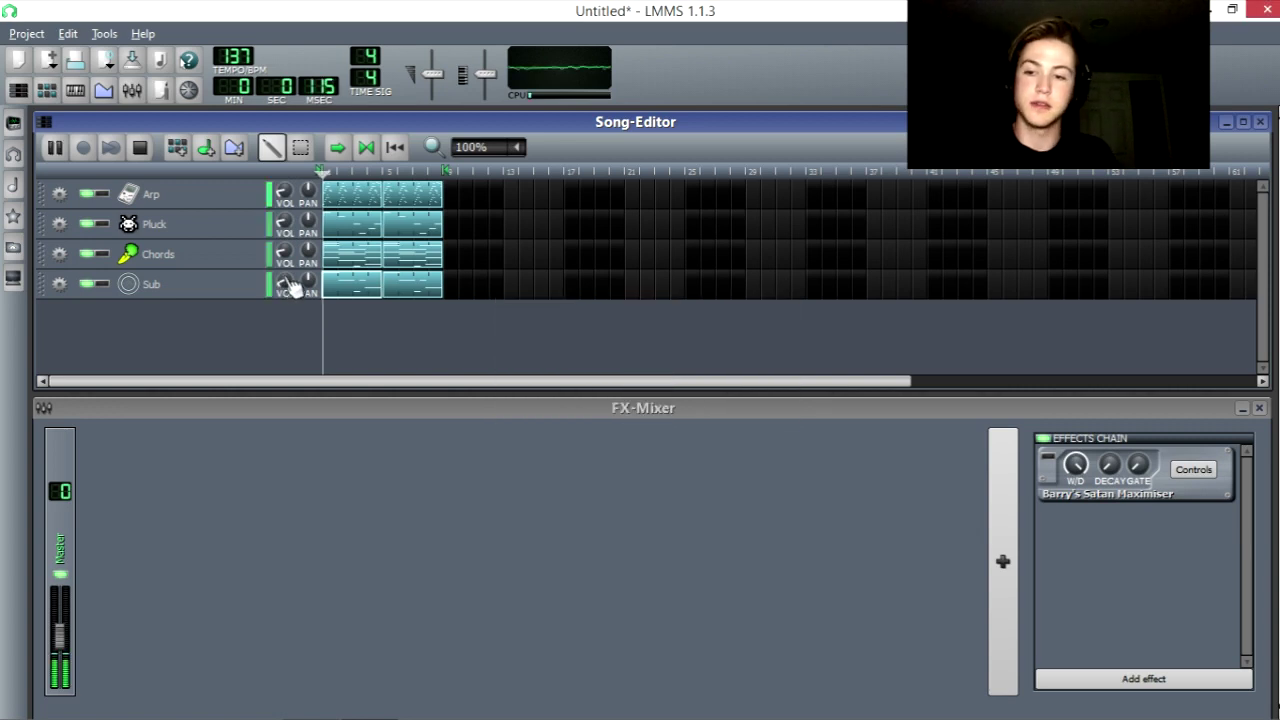
# Step: Adjust the Sub track's VOL knob and play the song to hear the change
pyautogui.doubleClick(284, 284)
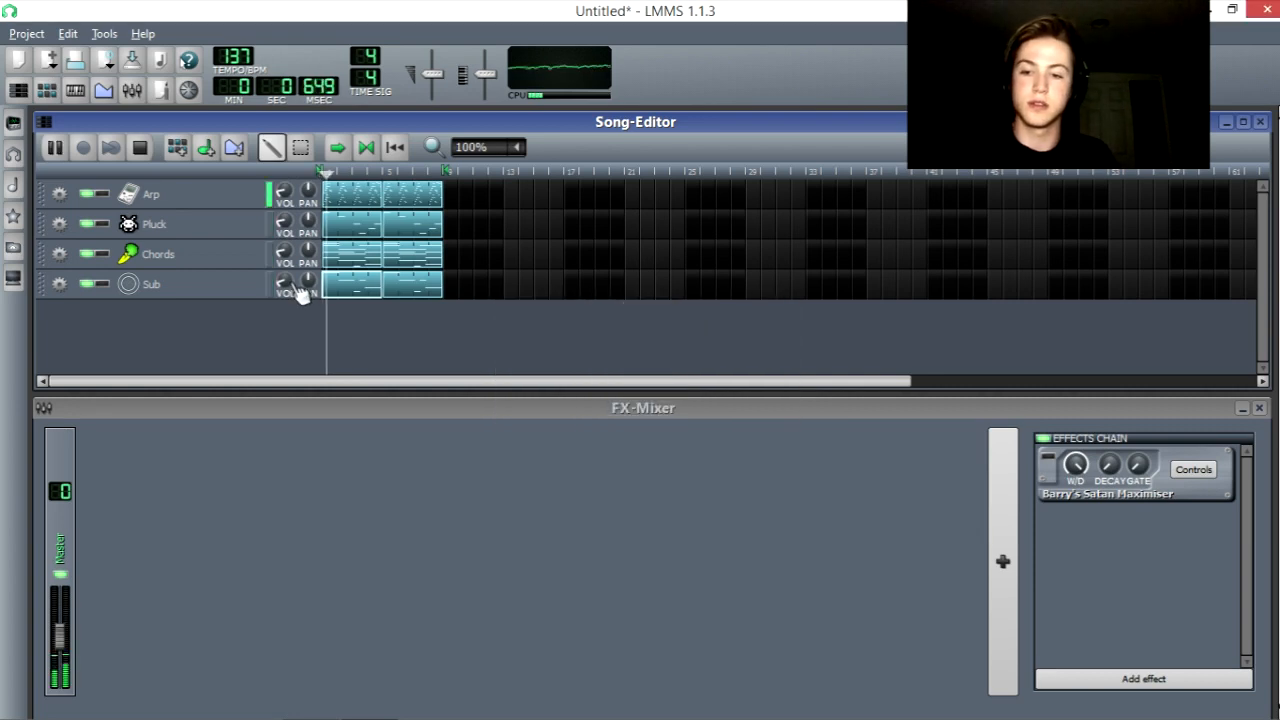
pyautogui.click(52, 146)
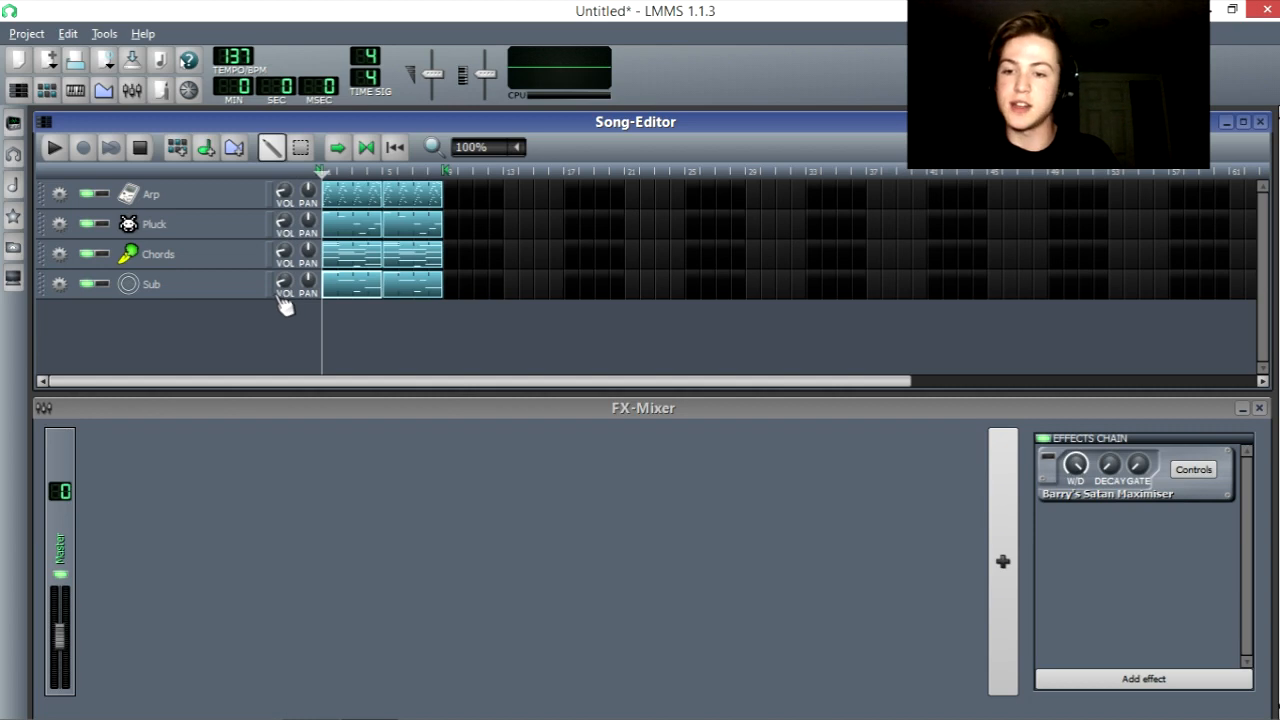
pyautogui.moveTo(300, 292)
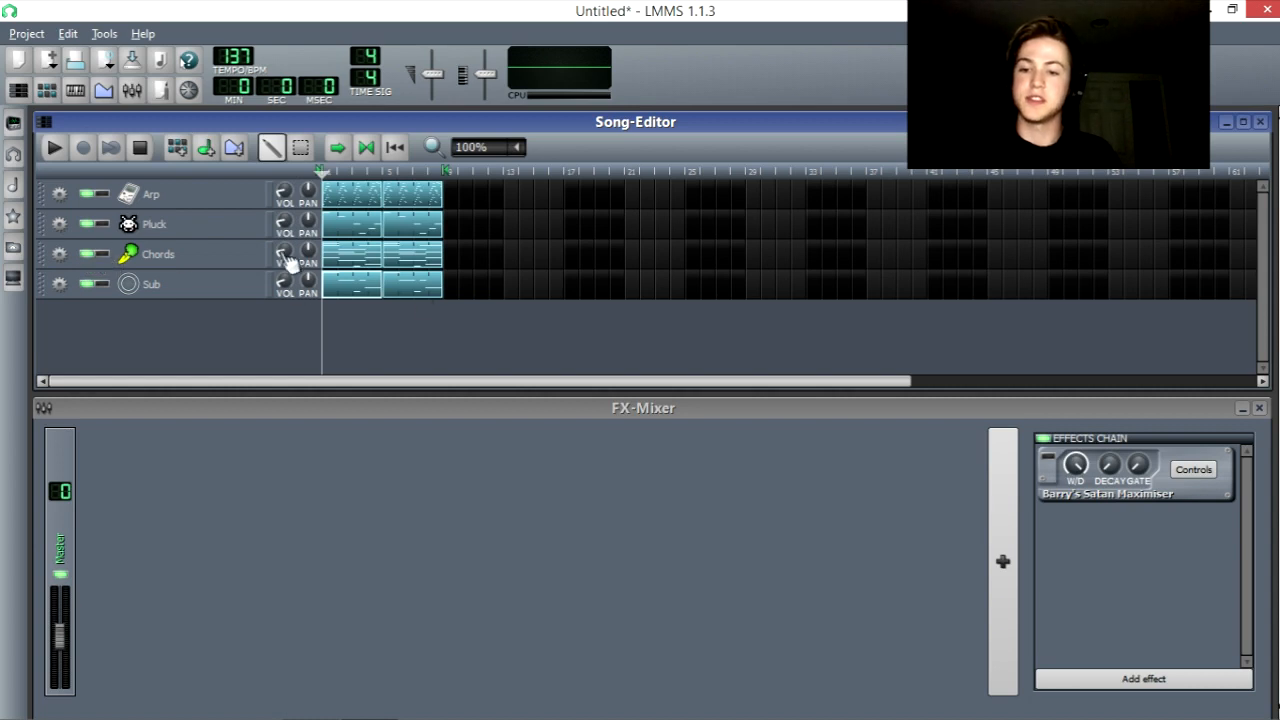
pyautogui.moveTo(222, 236)
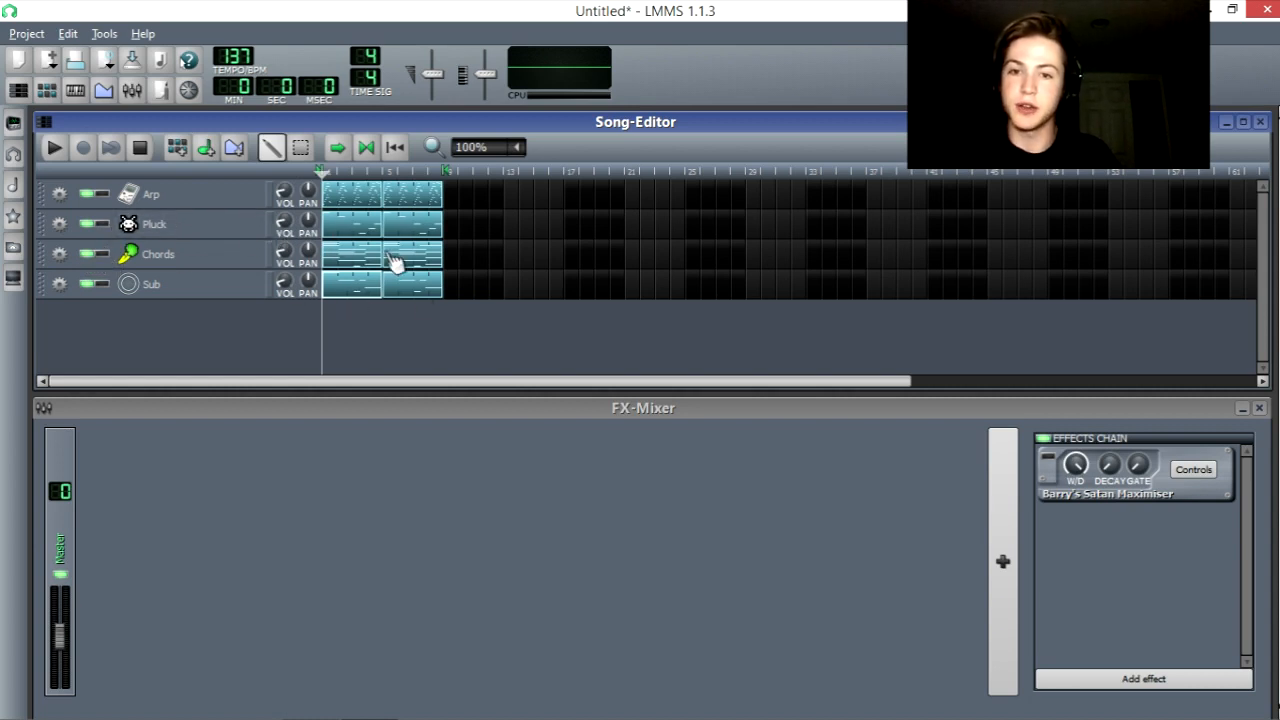
# Step: While playing, set the Pluck track's VOL knob to an exact dBV value and confirm it
pyautogui.click(56, 146)
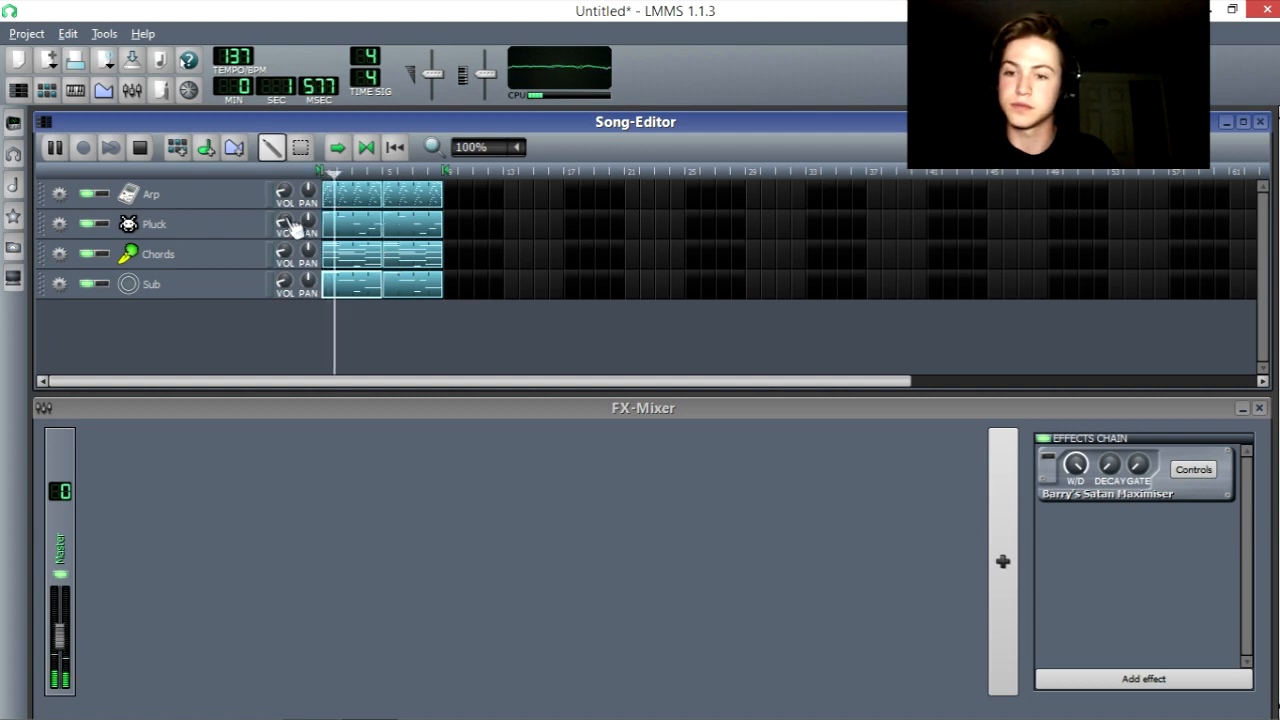
pyautogui.rightClick(284, 224)
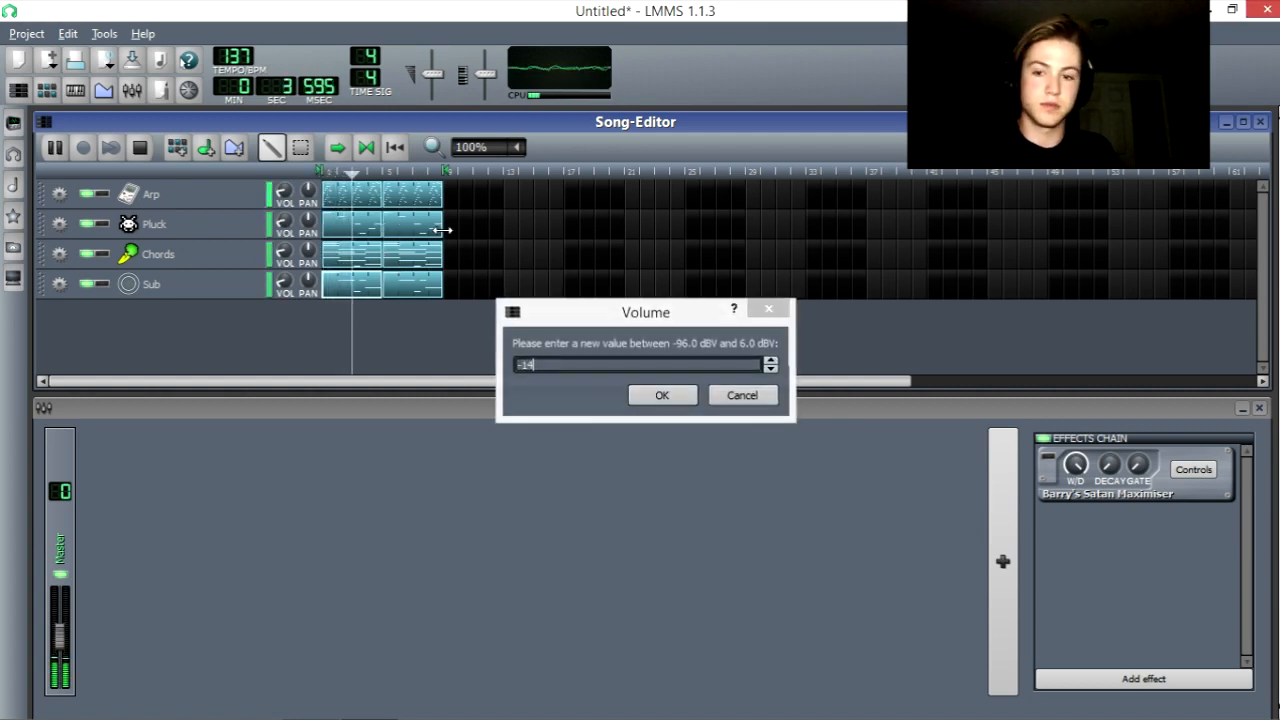
pyautogui.click(662, 396)
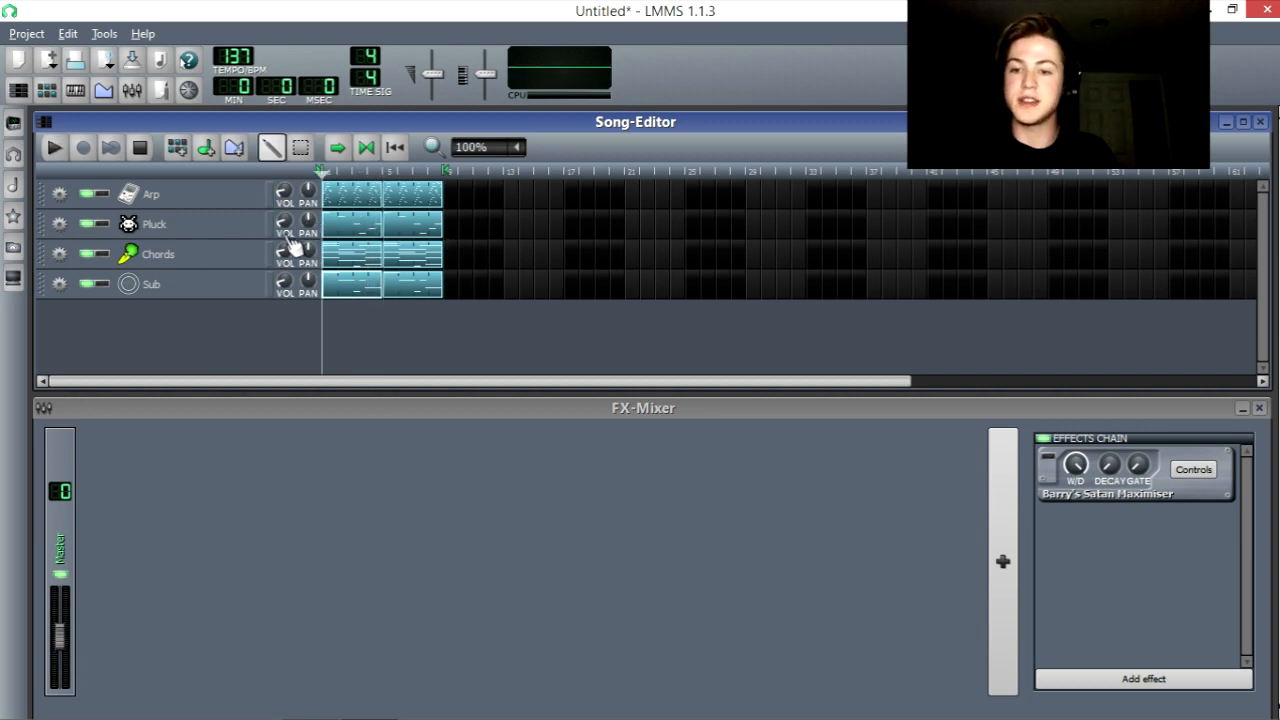
pyautogui.moveTo(300, 248)
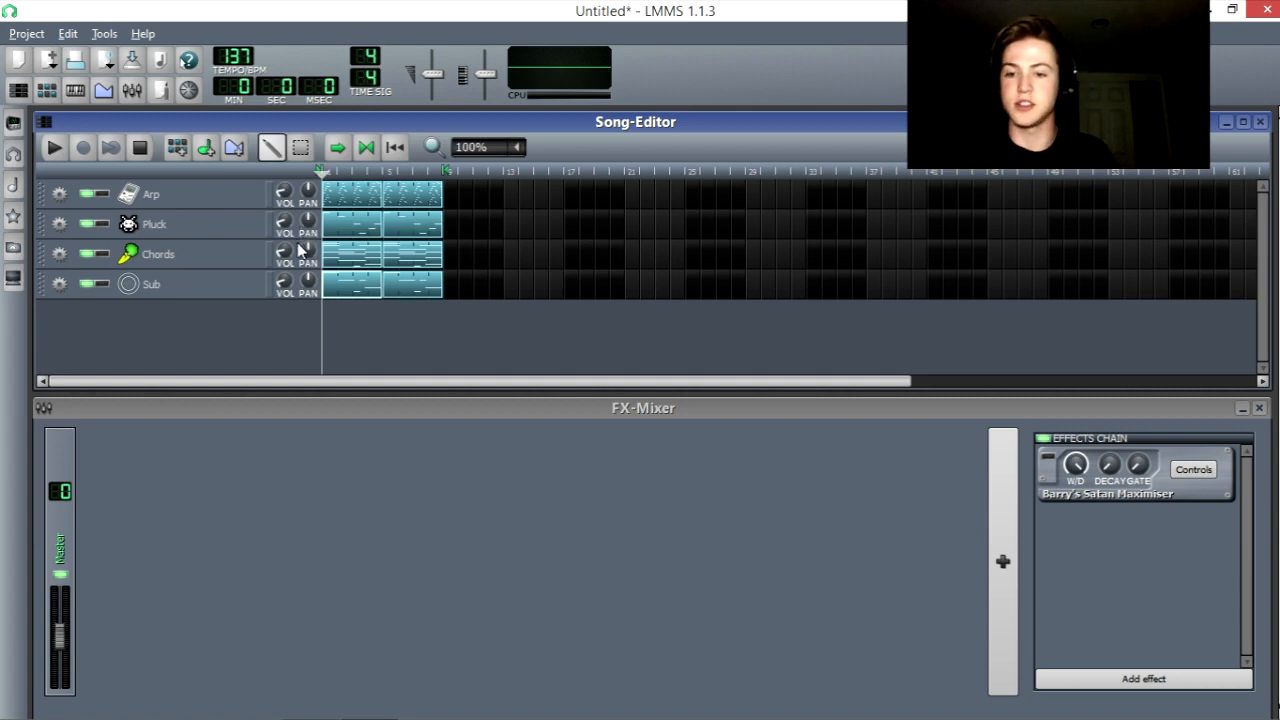
pyautogui.moveTo(324, 262)
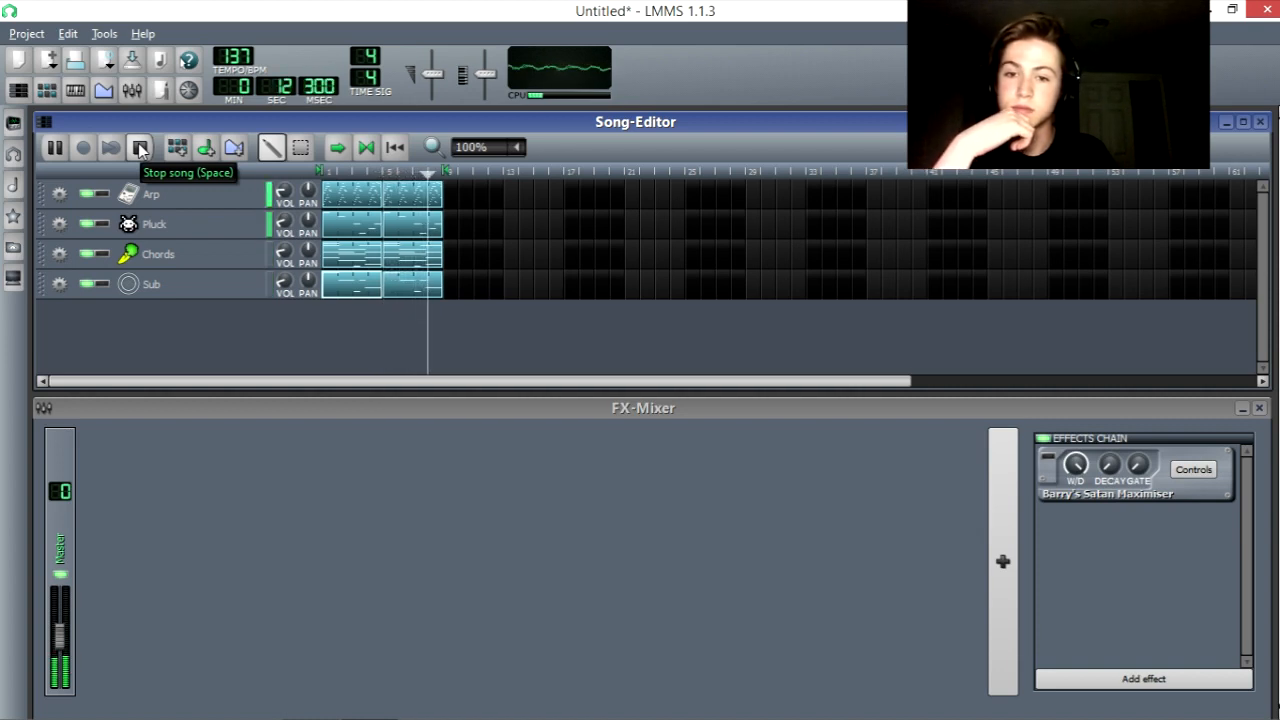
# Step: Stop playback and inspect the Barry's Satan Maximizer master effect controls
pyautogui.click(140, 148)
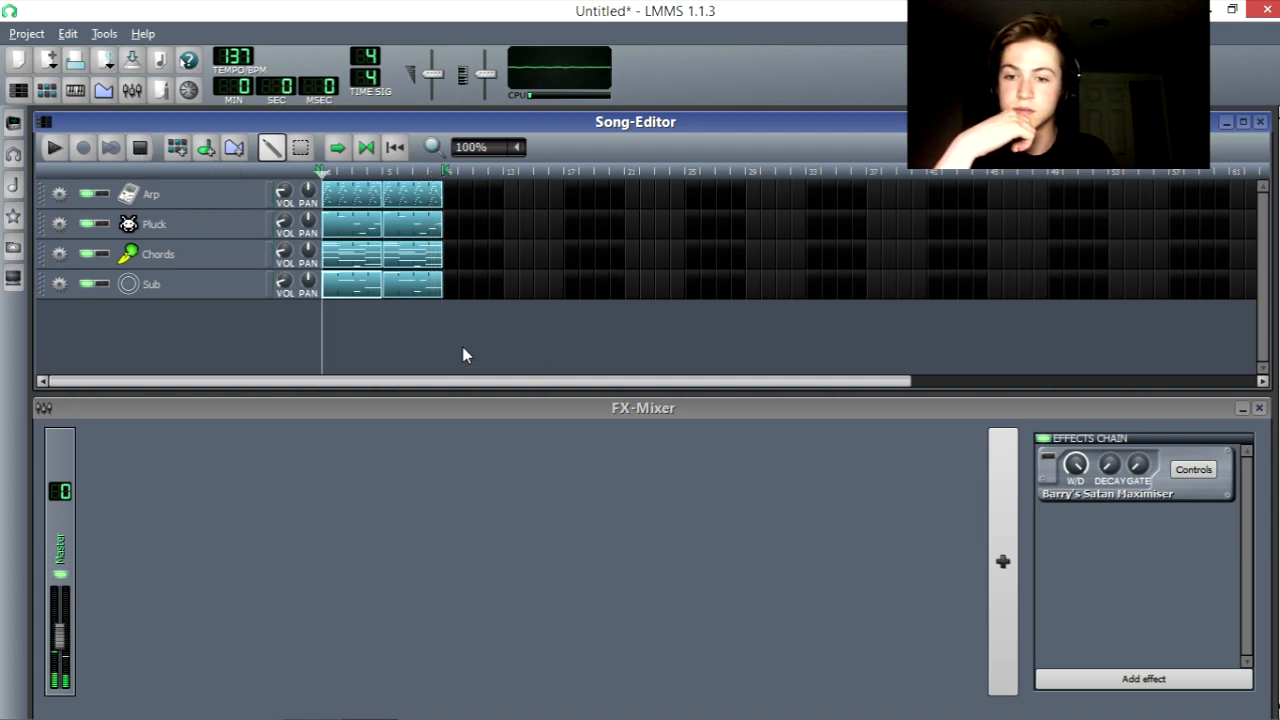
pyautogui.moveTo(312, 348)
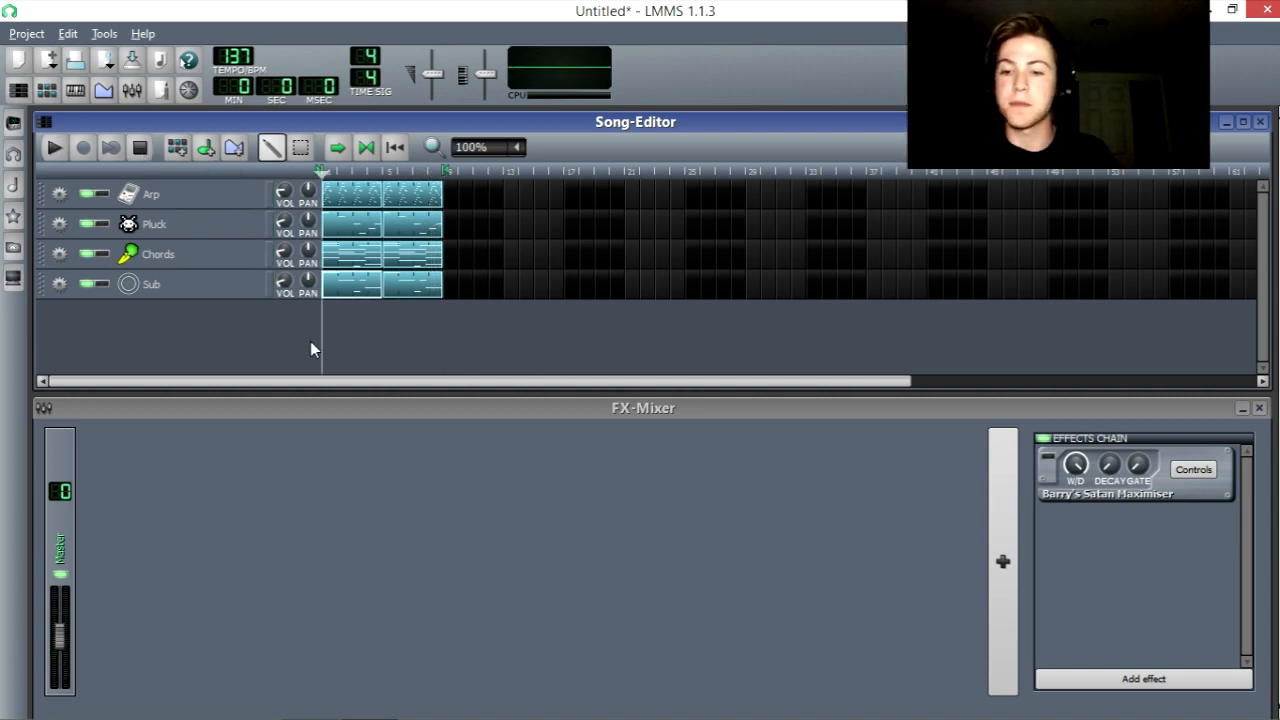
pyautogui.moveTo(222, 284)
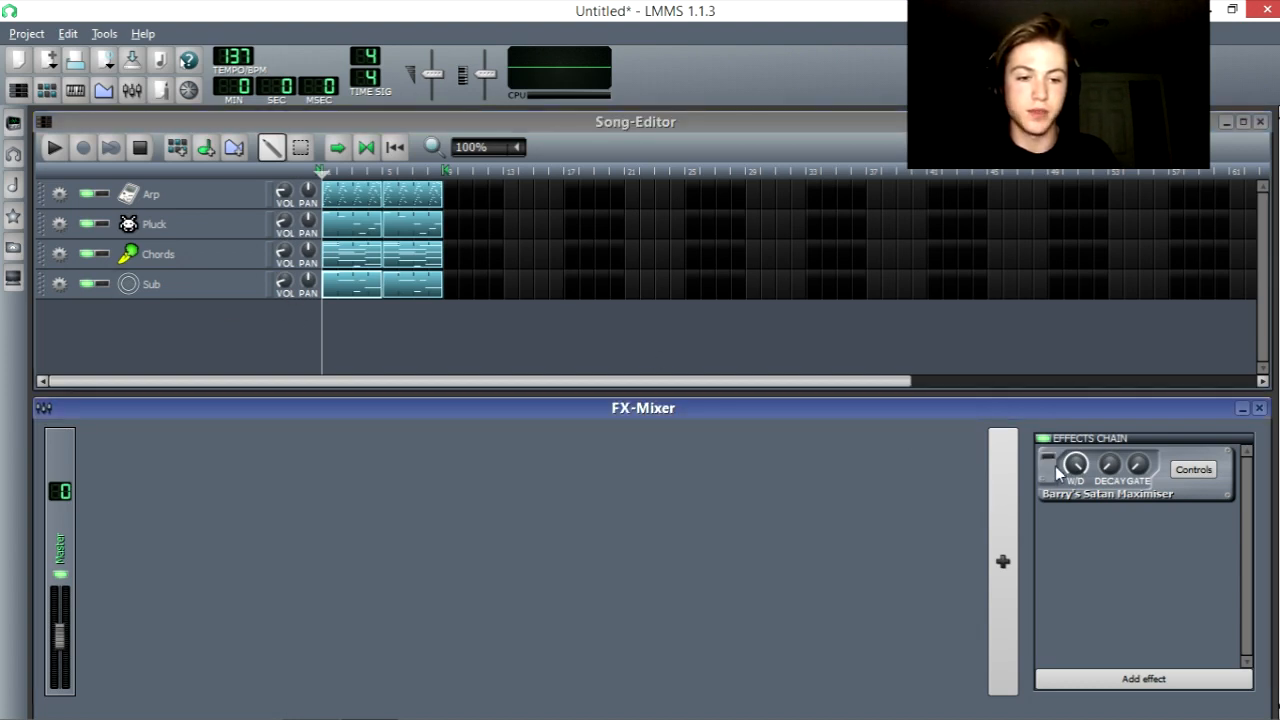
pyautogui.click(1192, 468)
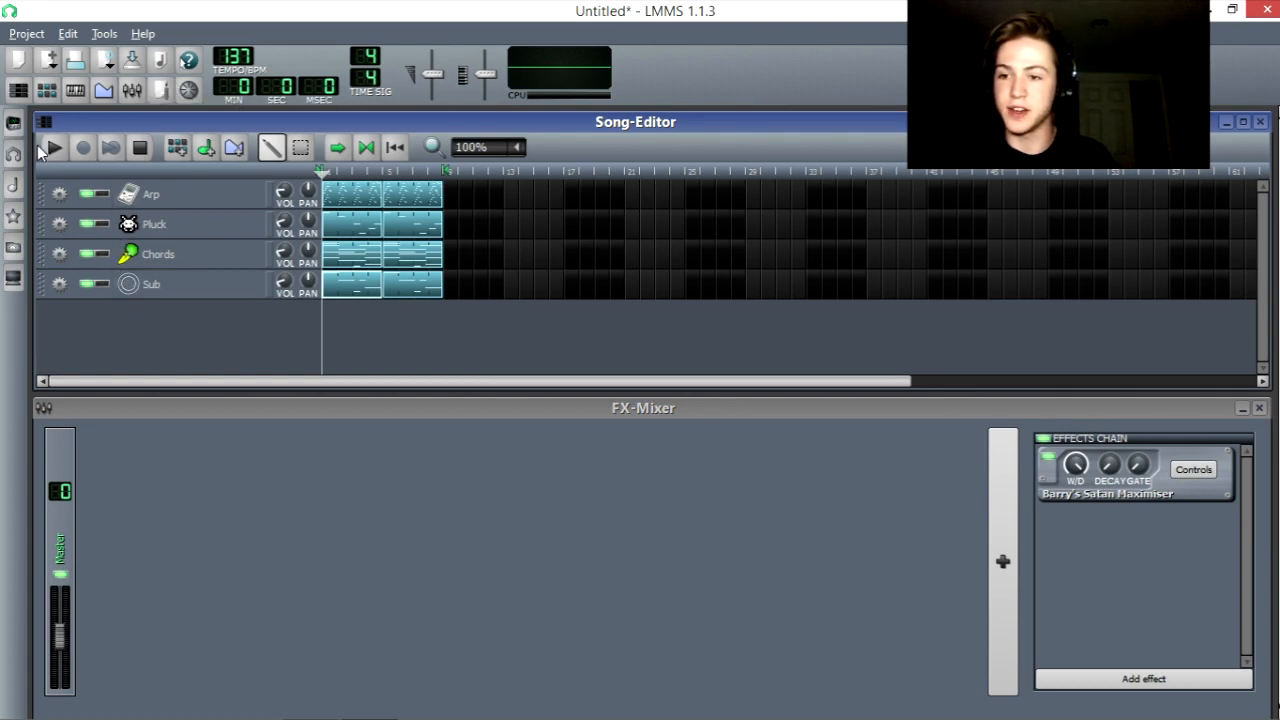
pyautogui.moveTo(56, 148)
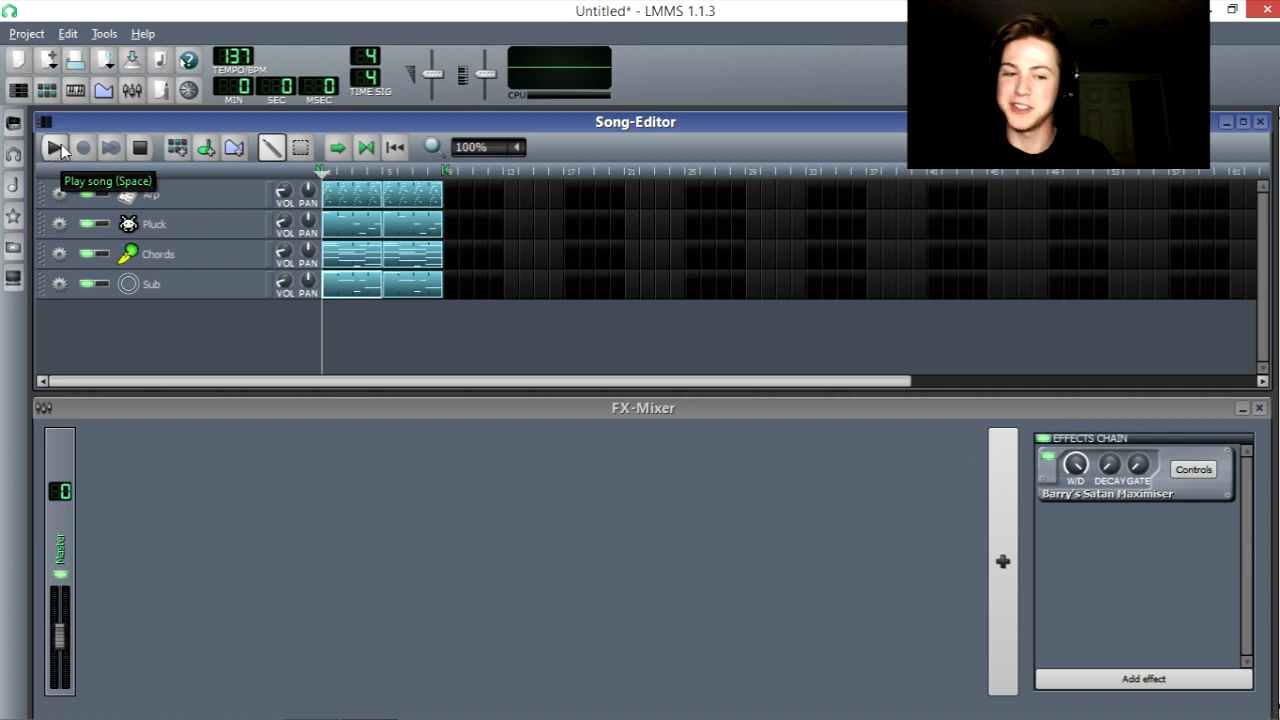
pyautogui.click(48, 148)
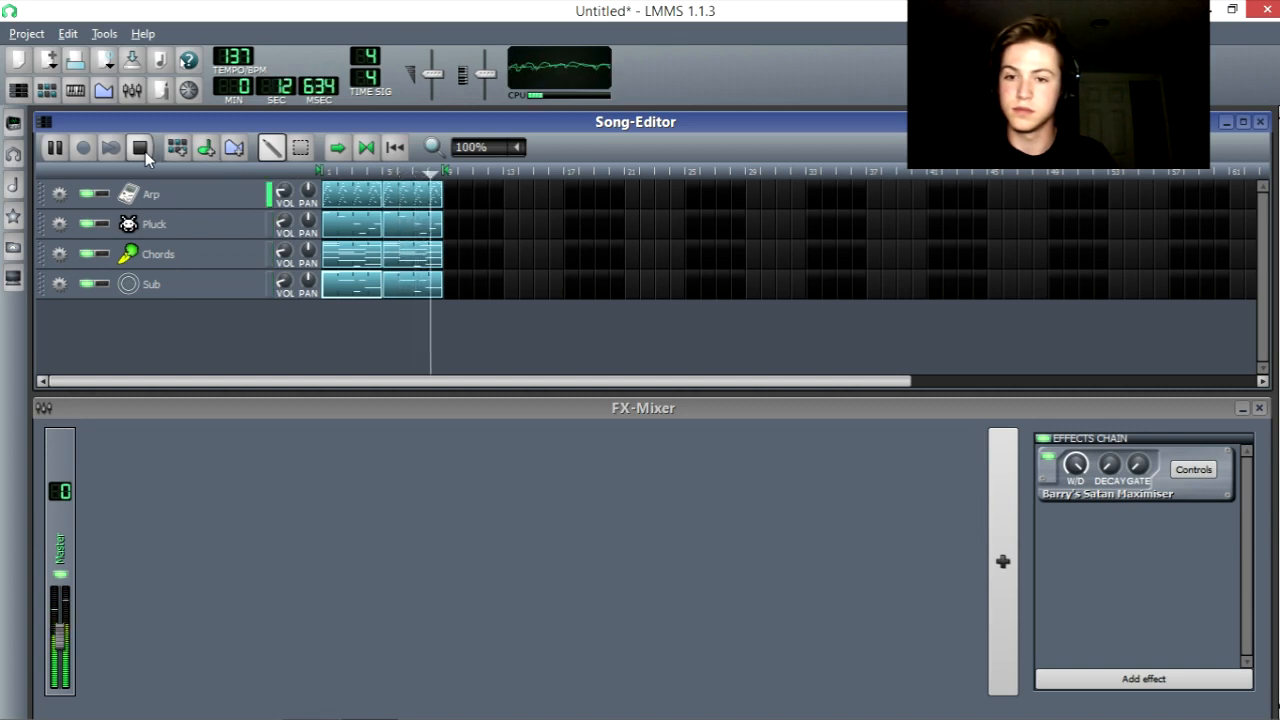
pyautogui.click(138, 148)
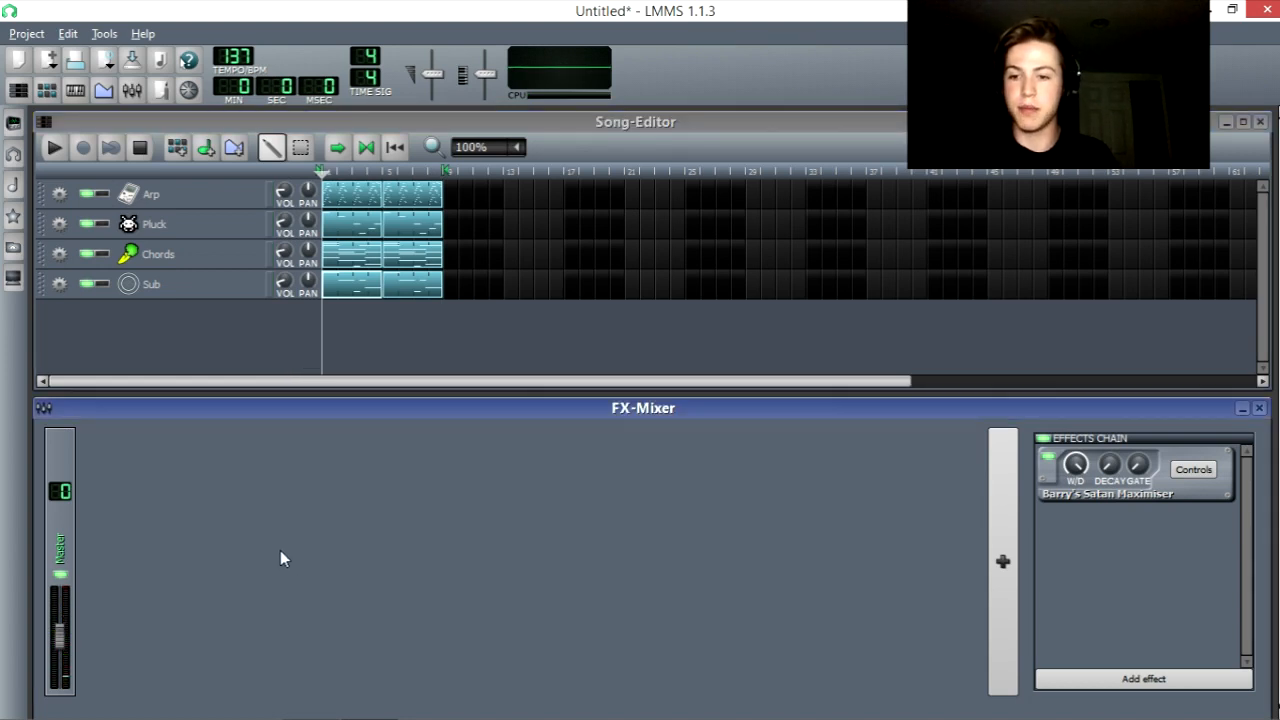
pyautogui.moveTo(456, 340)
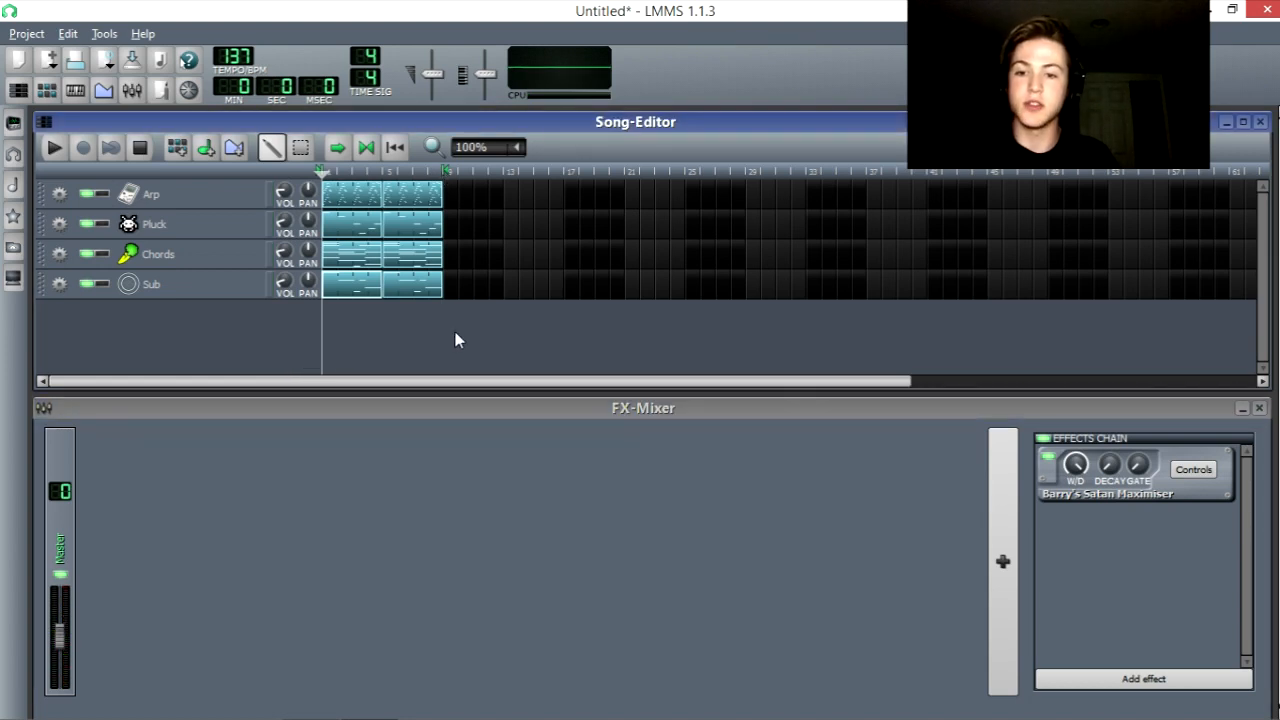
pyautogui.moveTo(856, 498)
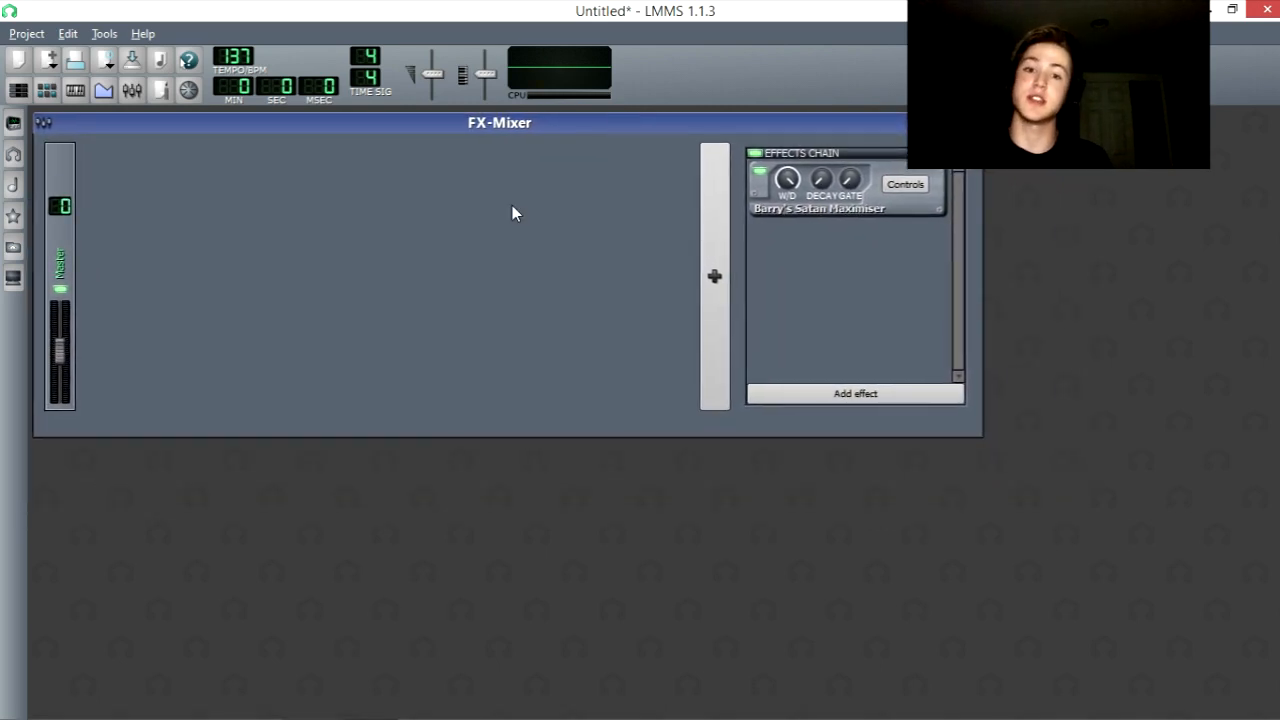
pyautogui.moveTo(452, 212)
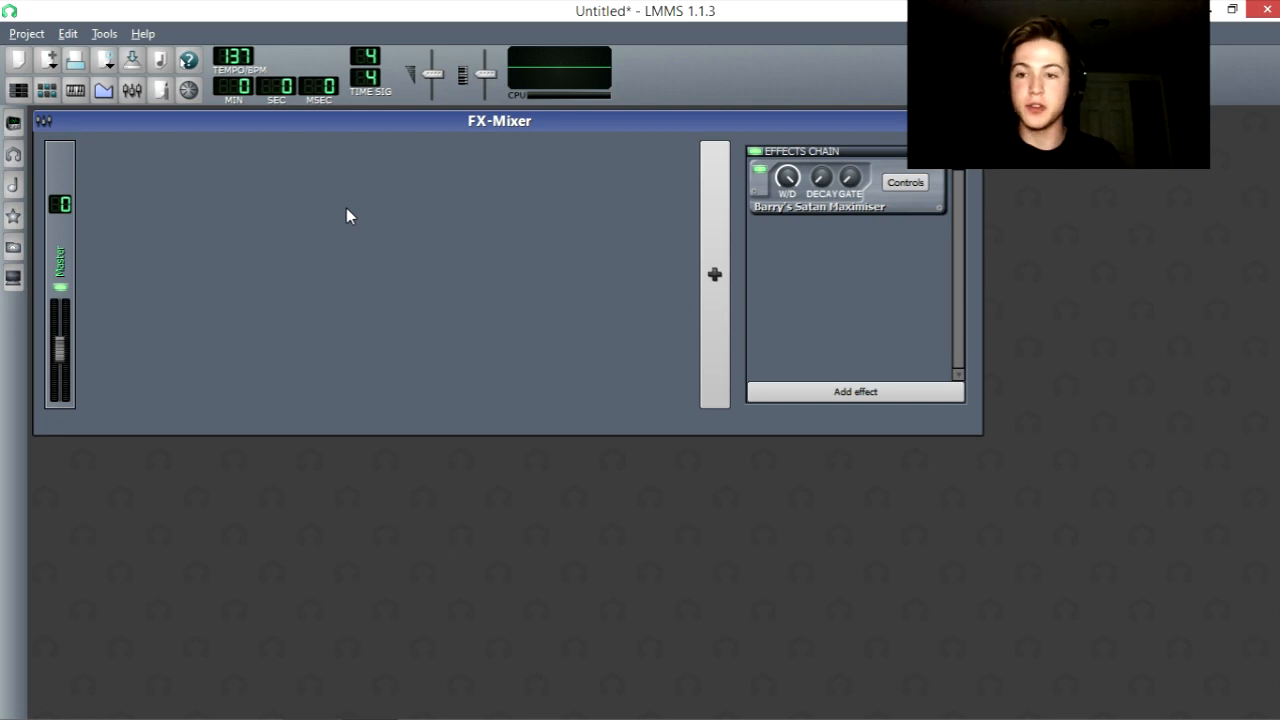
pyautogui.moveTo(72, 124)
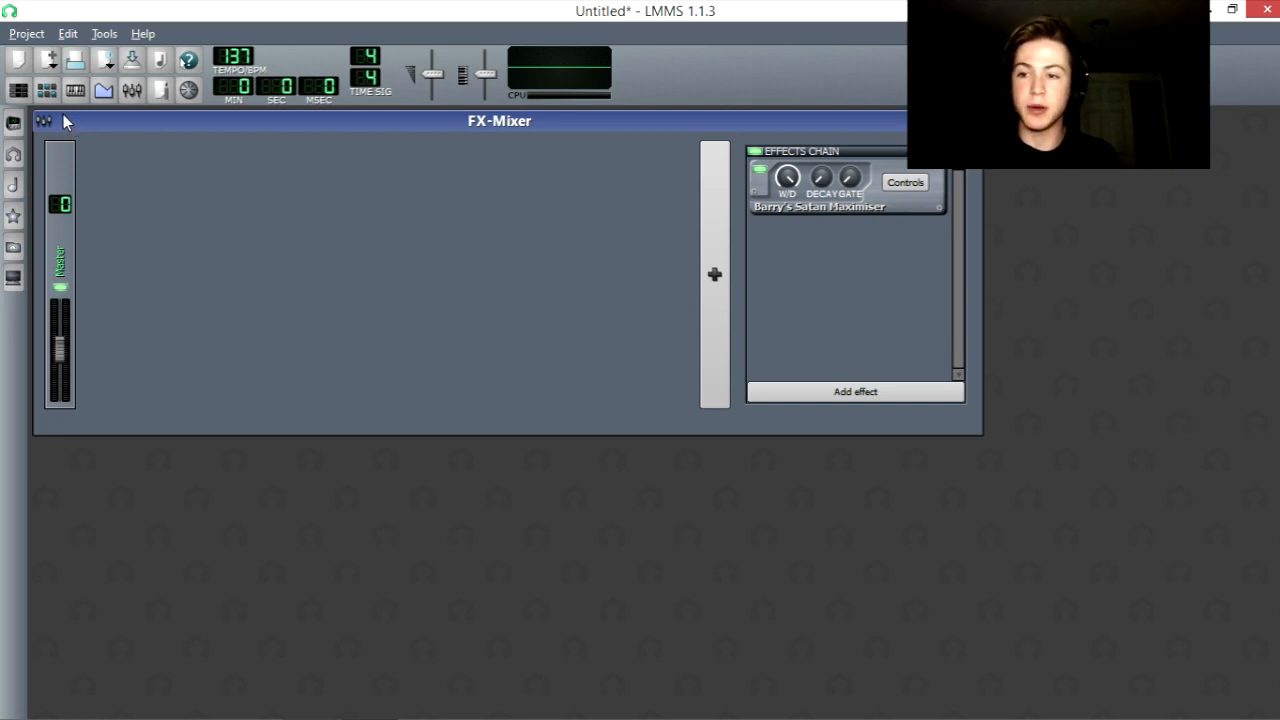
pyautogui.moveTo(660, 256)
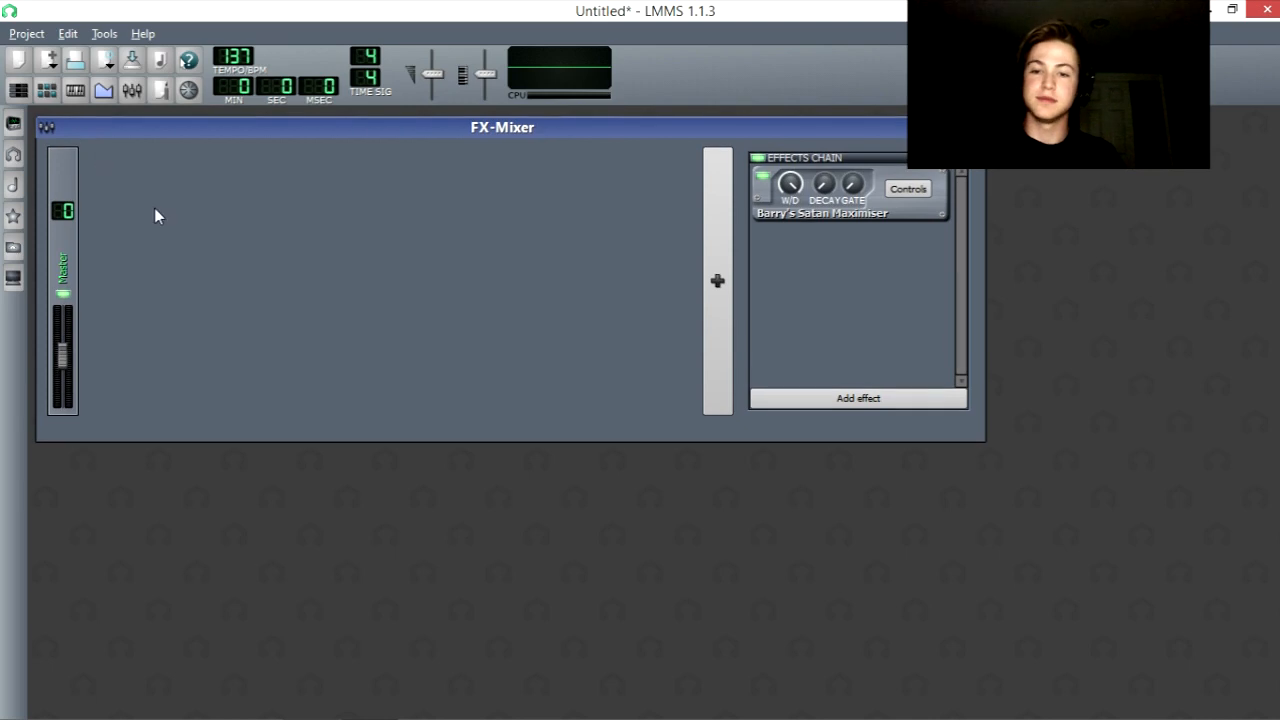
pyautogui.moveTo(604, 388)
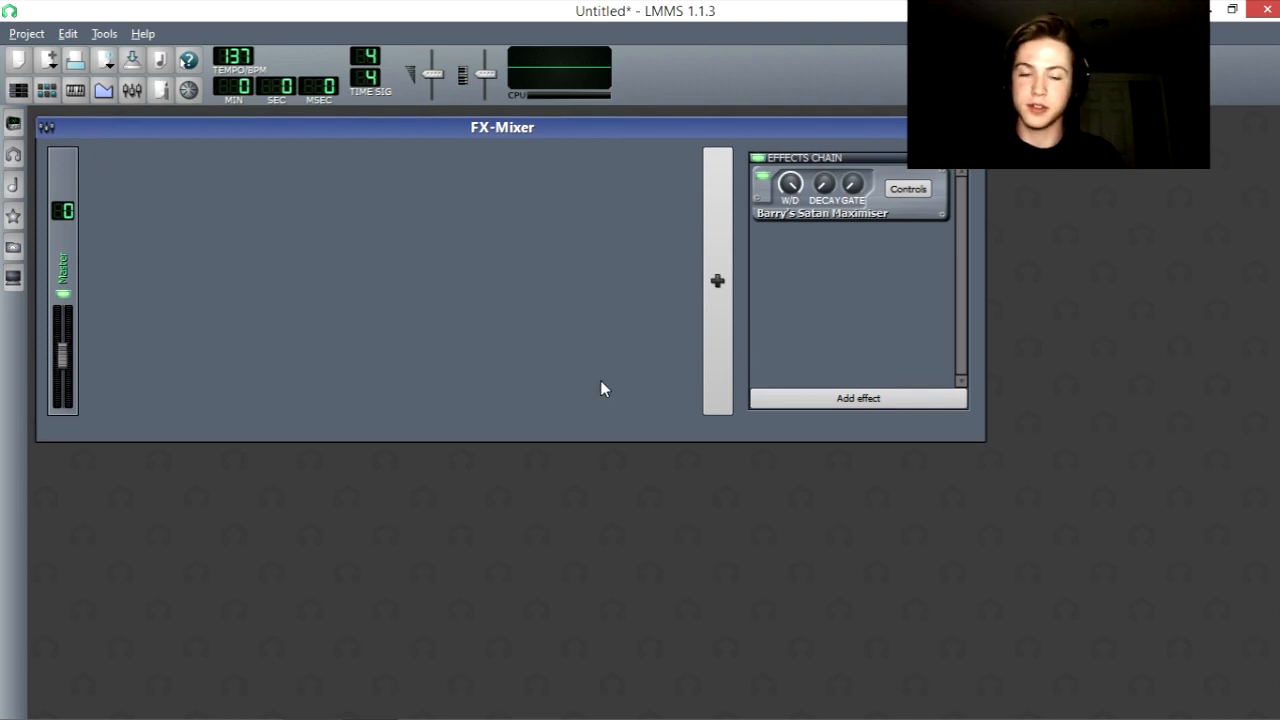